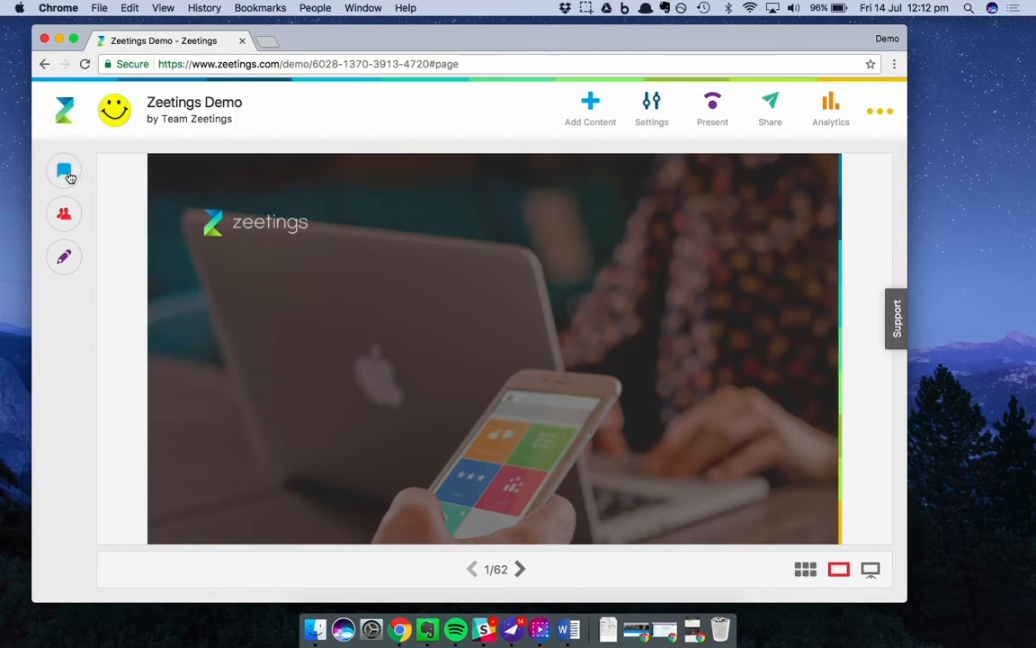
Open the Activity feed panel beside the demo presentation's first slide
click(64, 171)
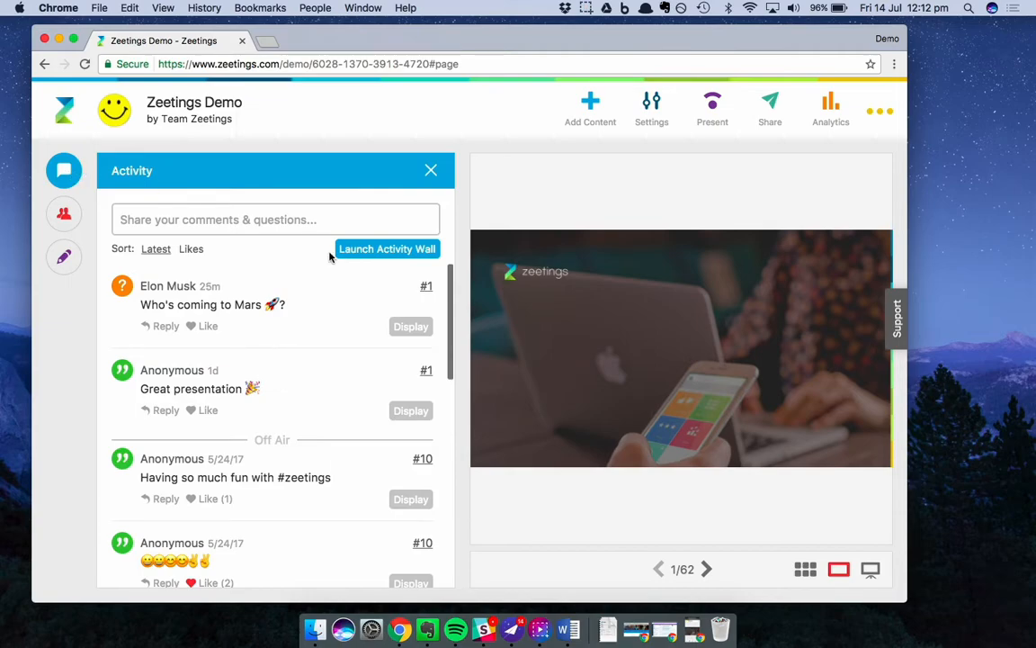
mouse_move(248, 532)
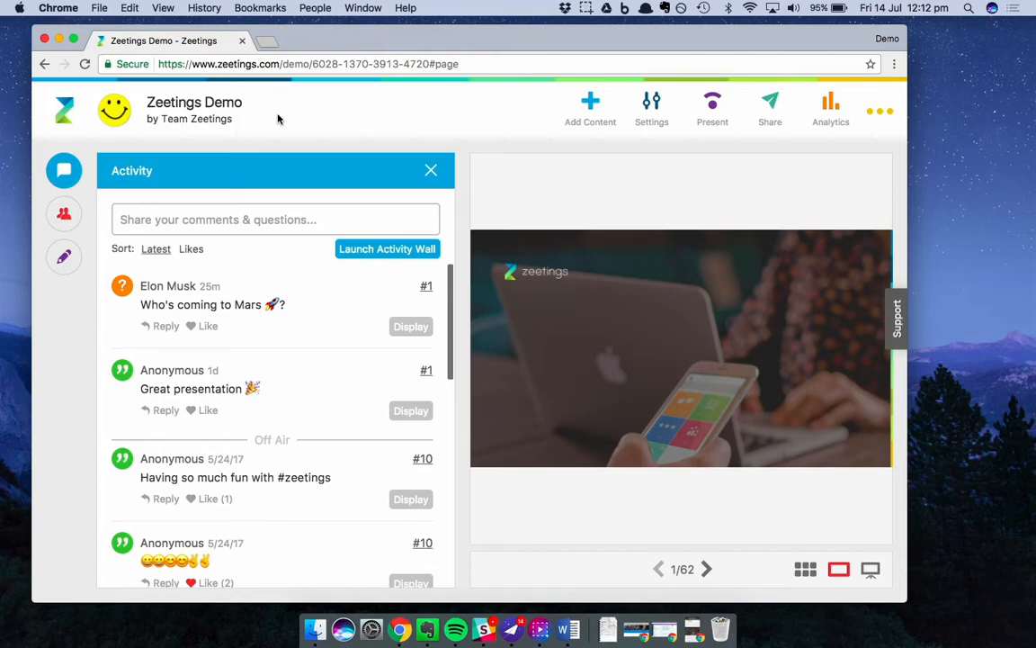
Post a 'Hello' comment to the Activity feed as Team Zeetings
click(275, 220)
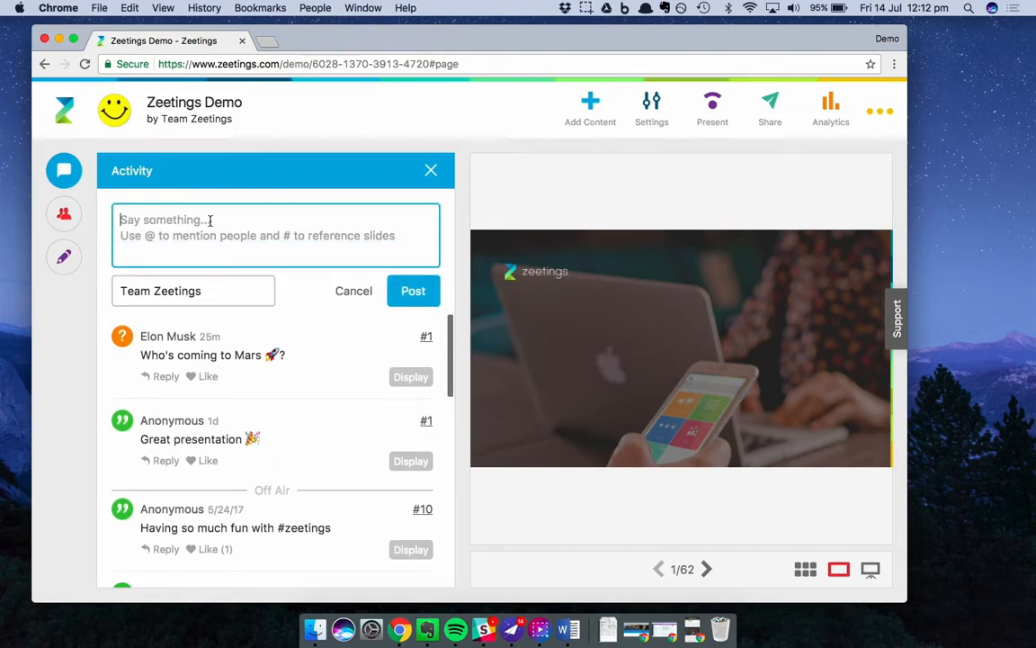
text(H)
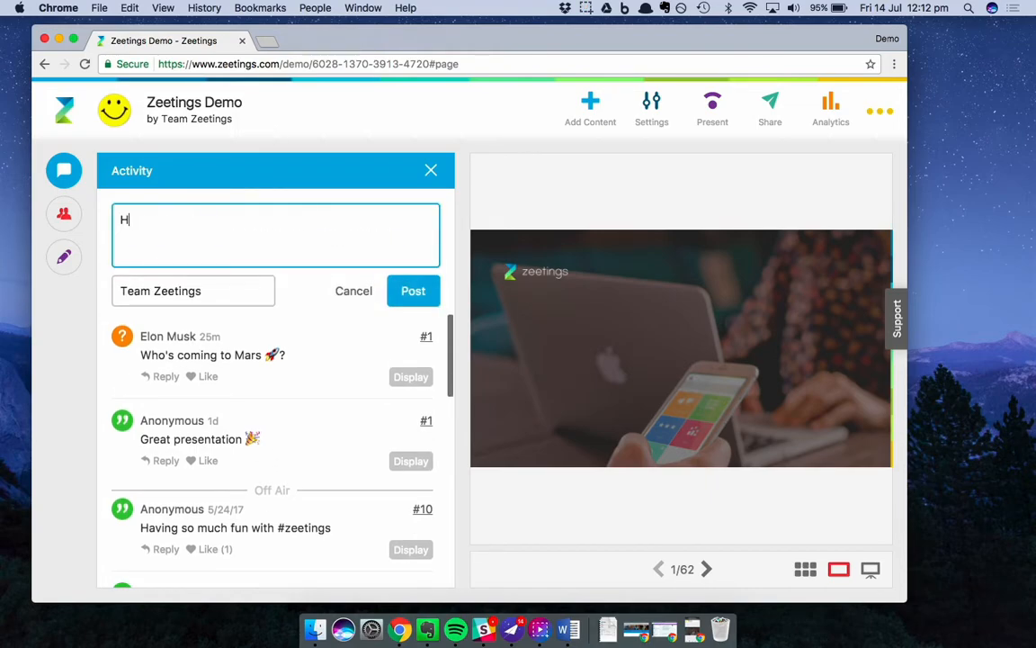
text(ello)
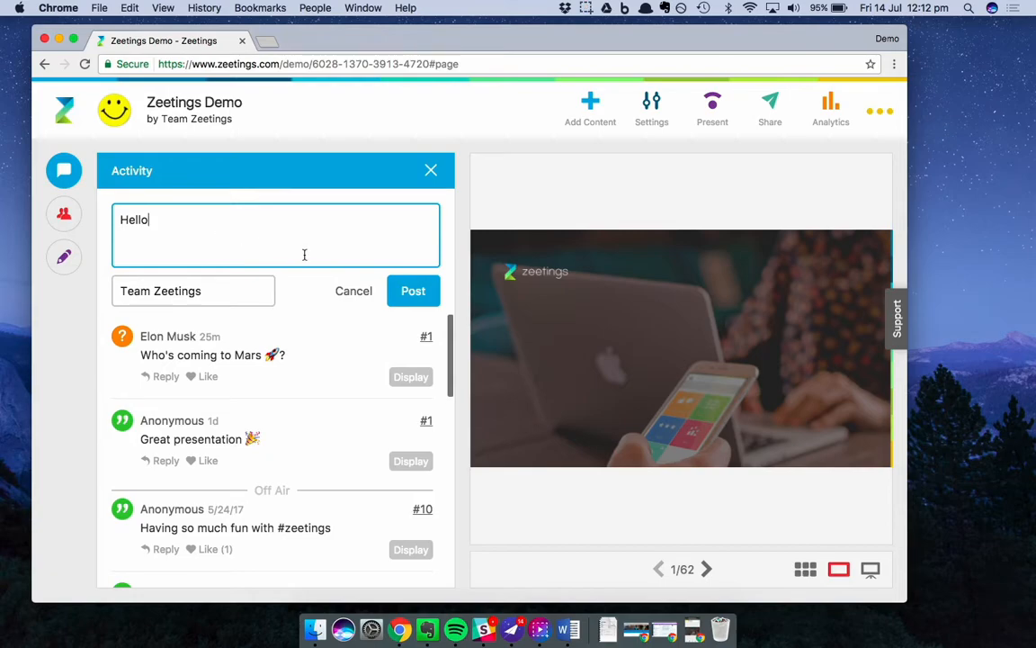
click(413, 290)
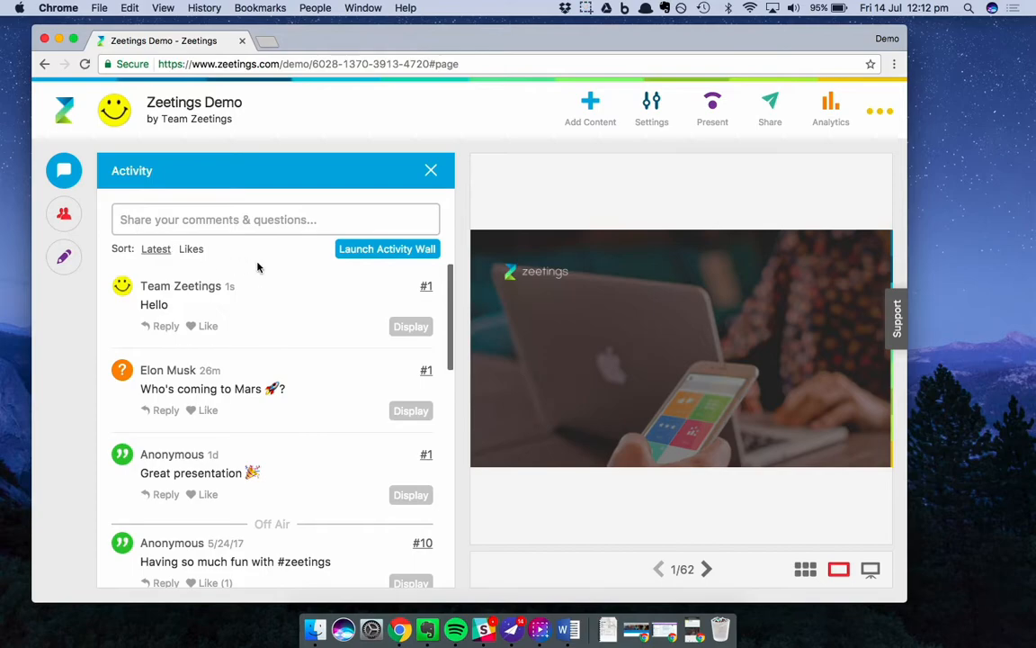
mouse_move(137, 187)
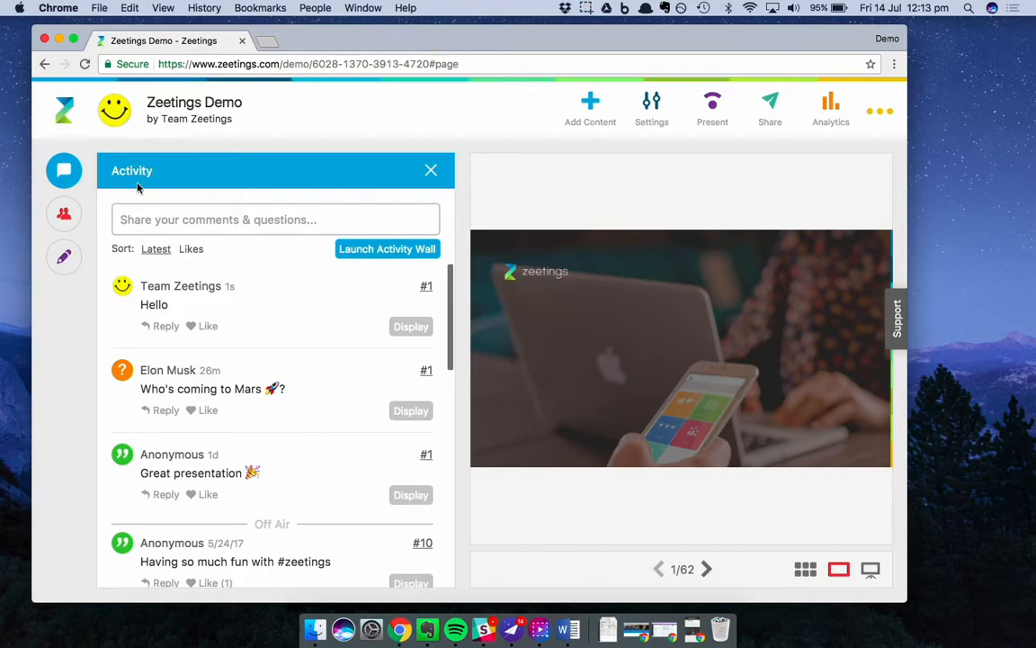
mouse_move(135, 288)
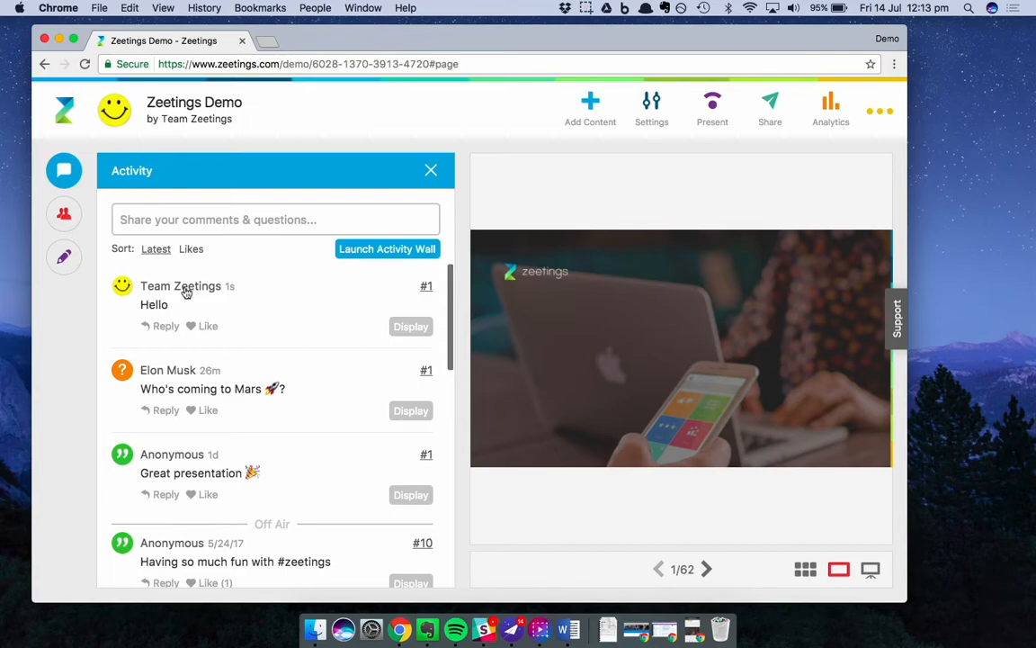
mouse_move(205, 291)
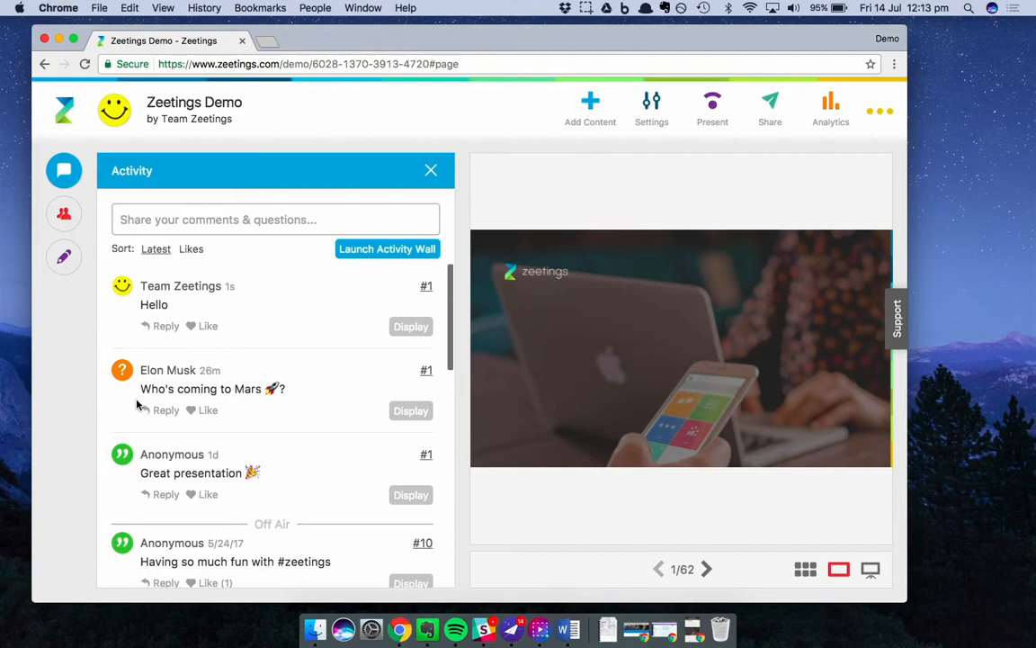
mouse_move(130, 377)
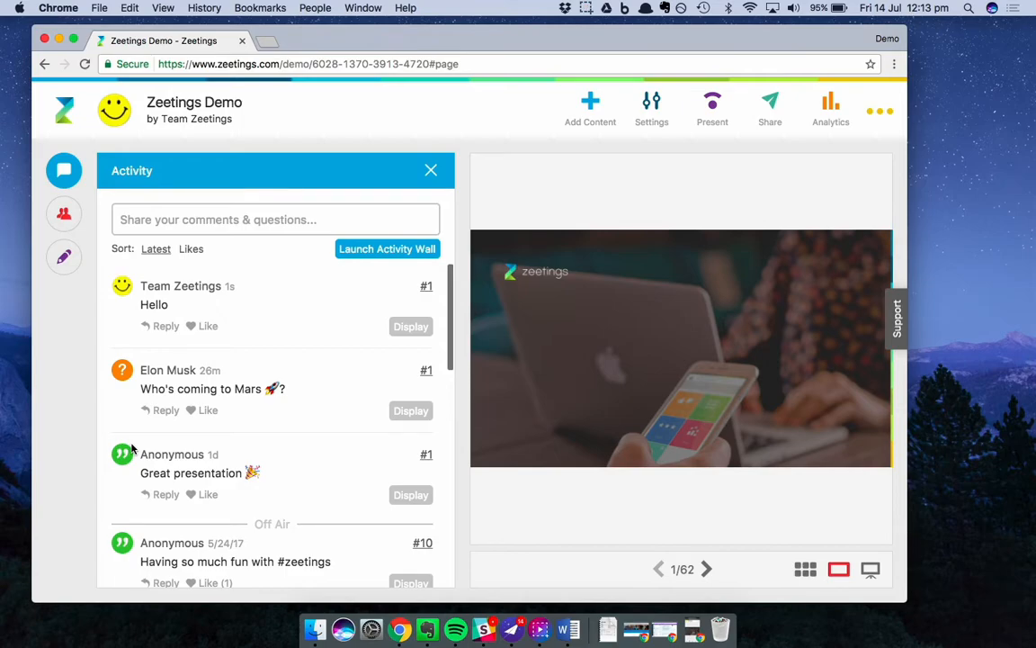
mouse_move(133, 297)
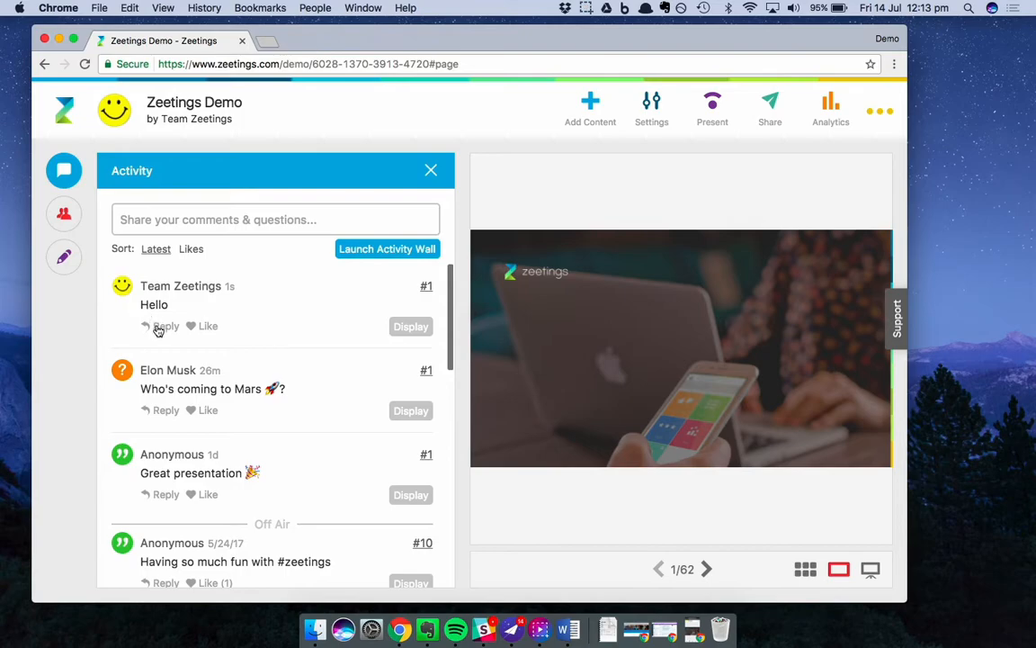
mouse_move(172, 335)
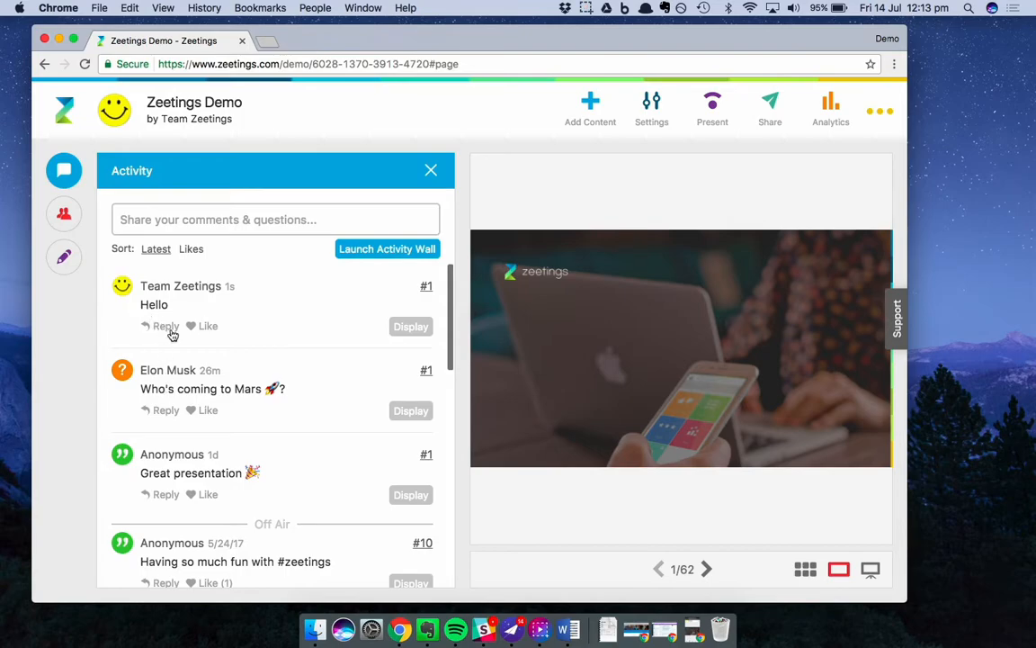
Reply 'Hi!' to the Hello comment, then delete that reply
click(165, 325)
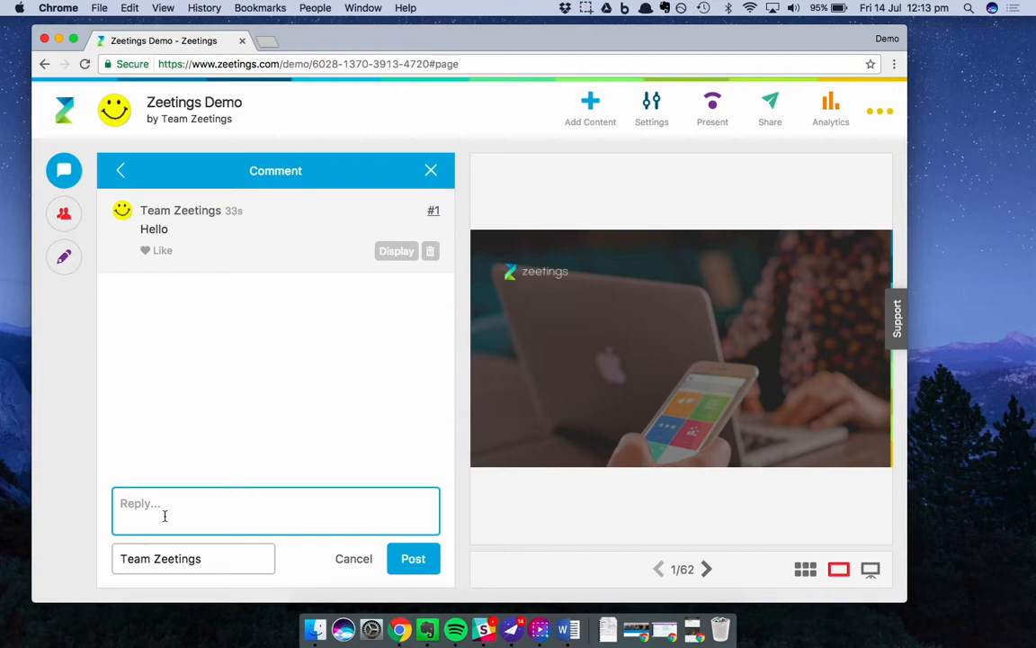
text(H)
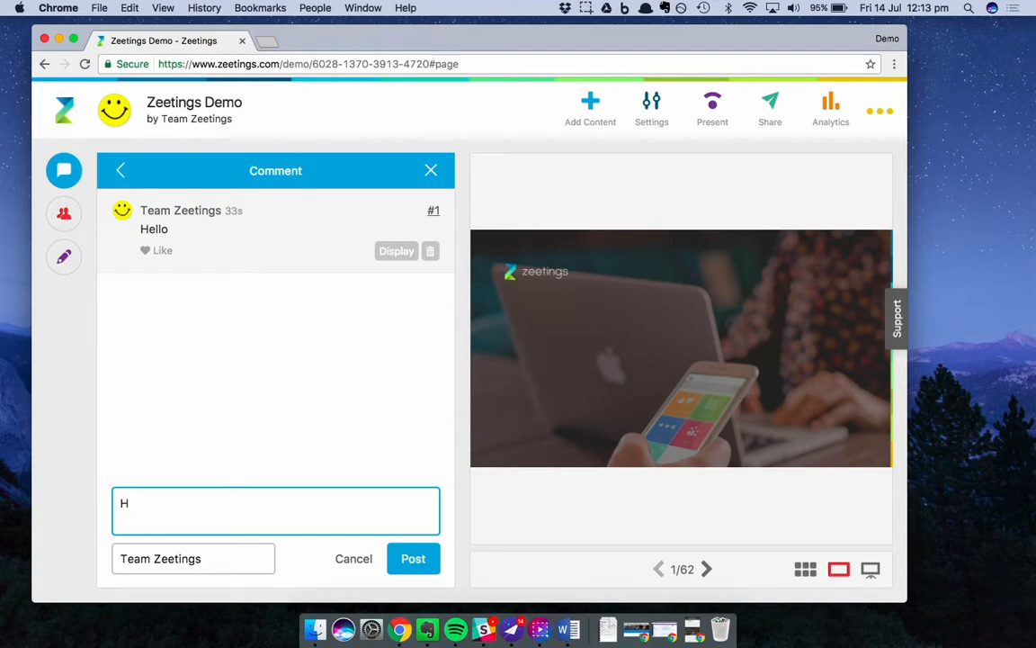
text(i!)
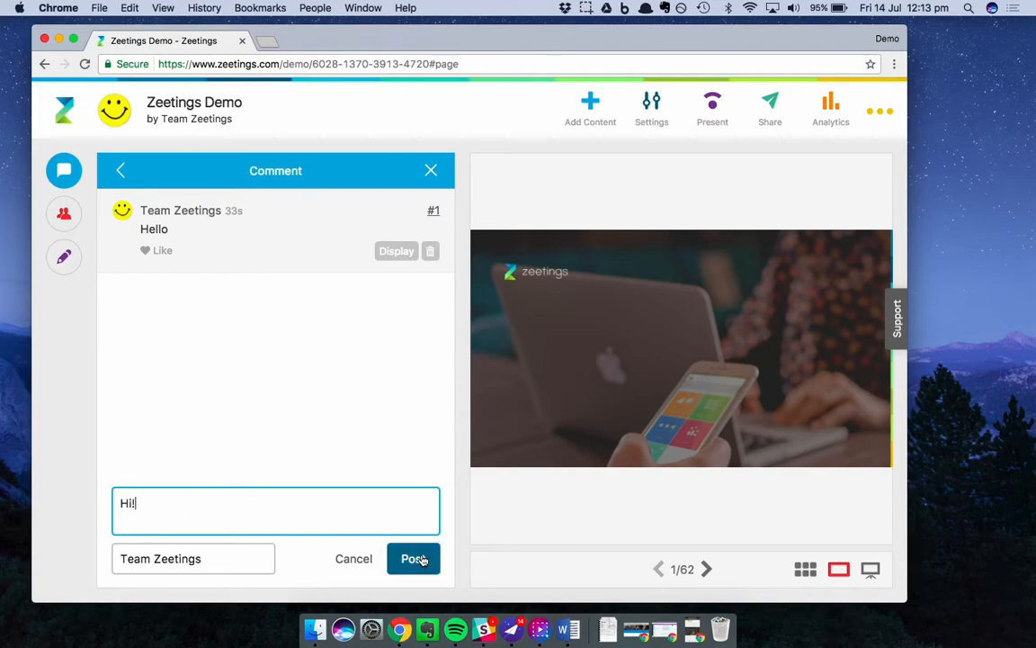
click(413, 558)
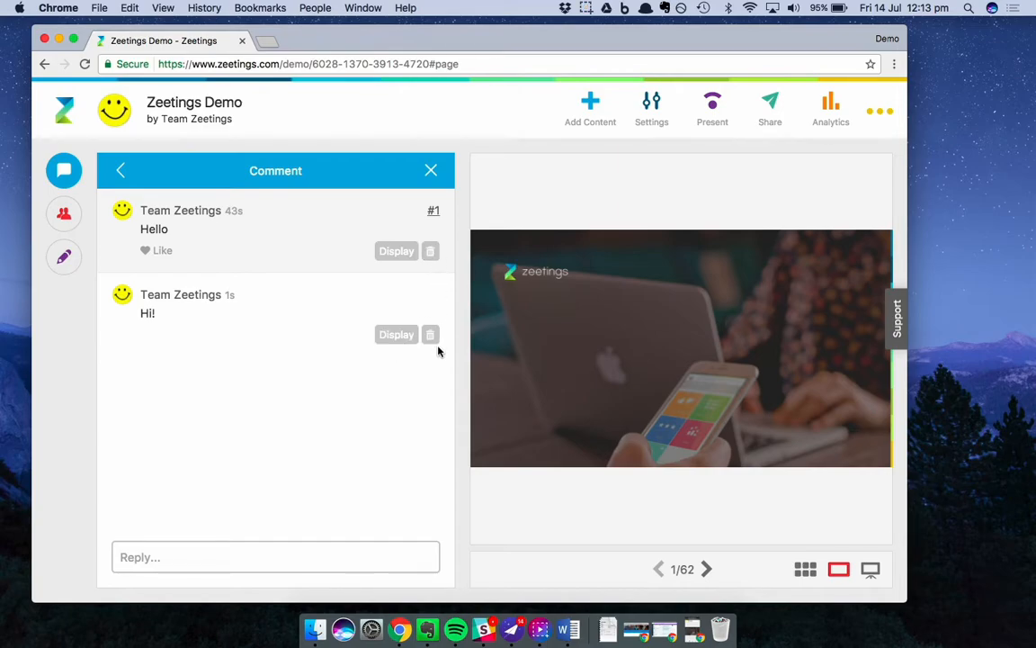
mouse_move(461, 323)
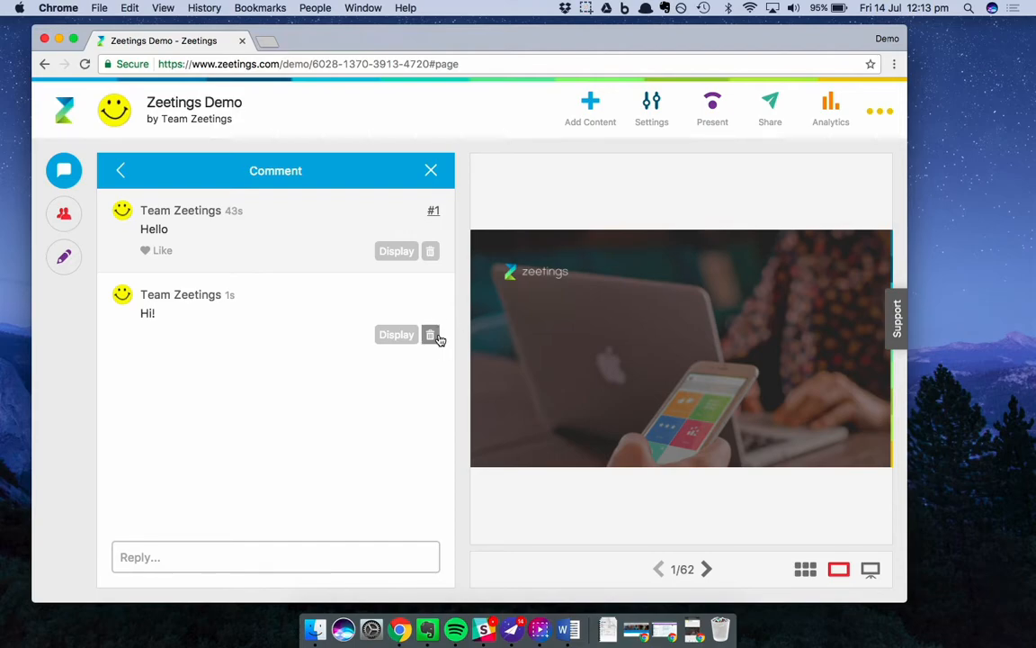
click(431, 335)
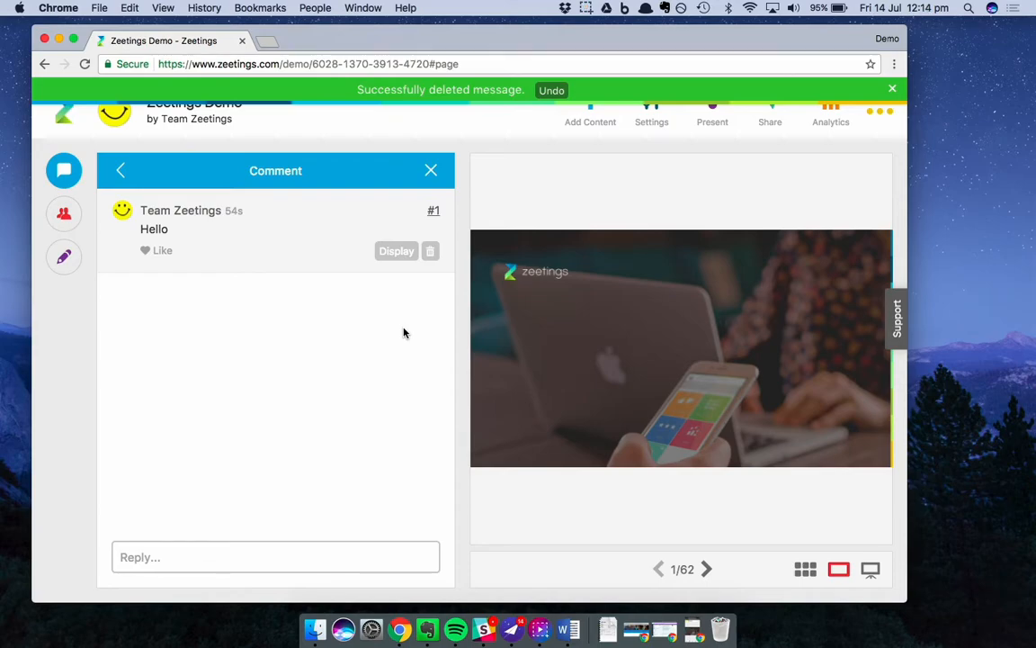
mouse_move(237, 285)
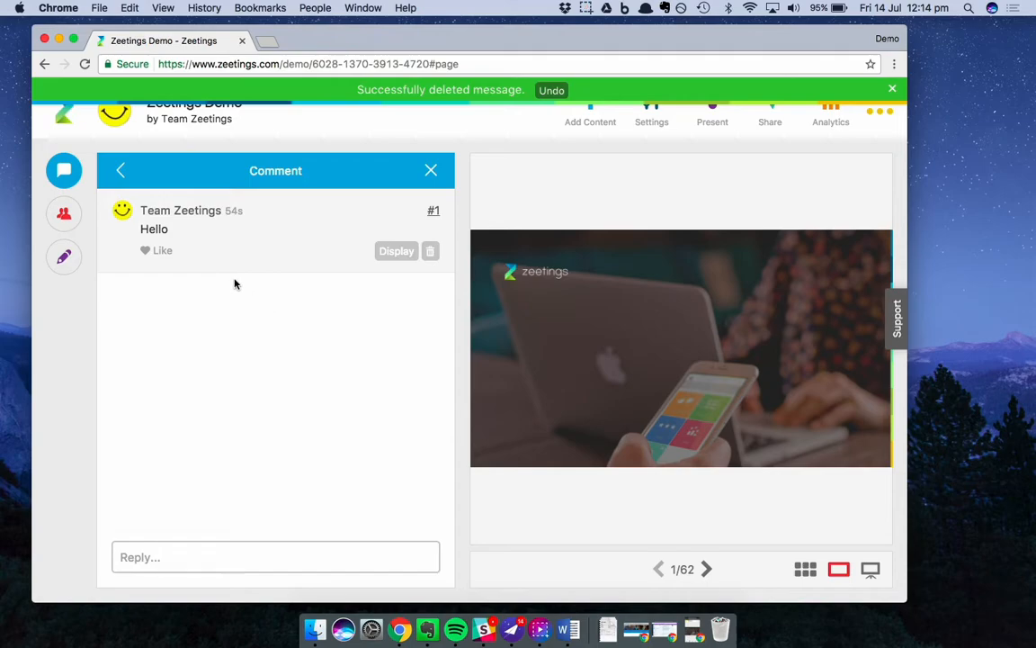
Return to the full Activity feed and like the 'Great presentation' comment
click(120, 170)
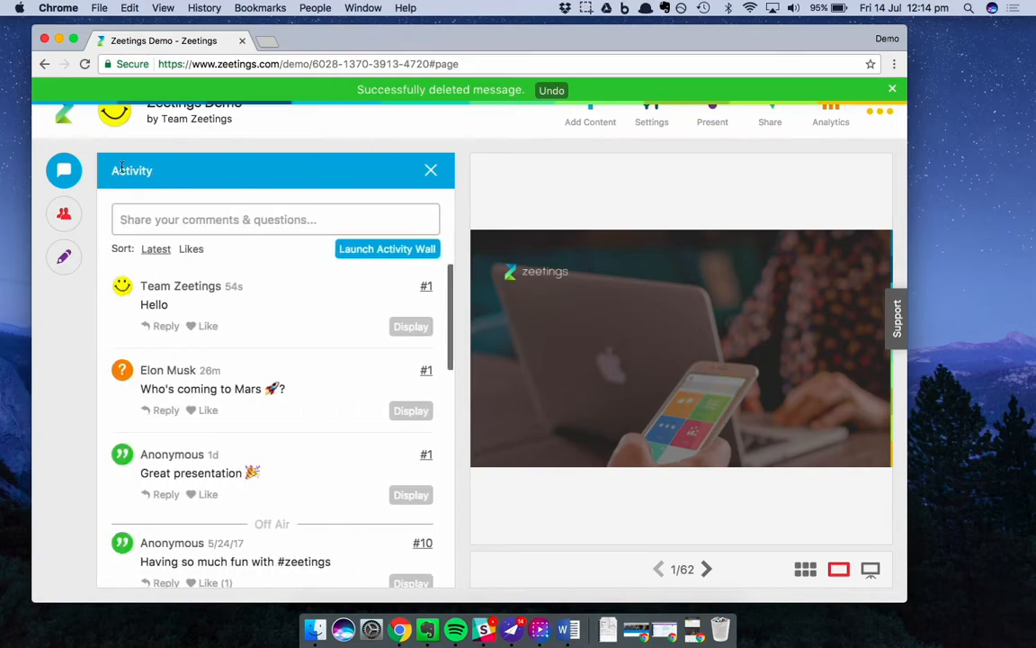
mouse_move(210, 331)
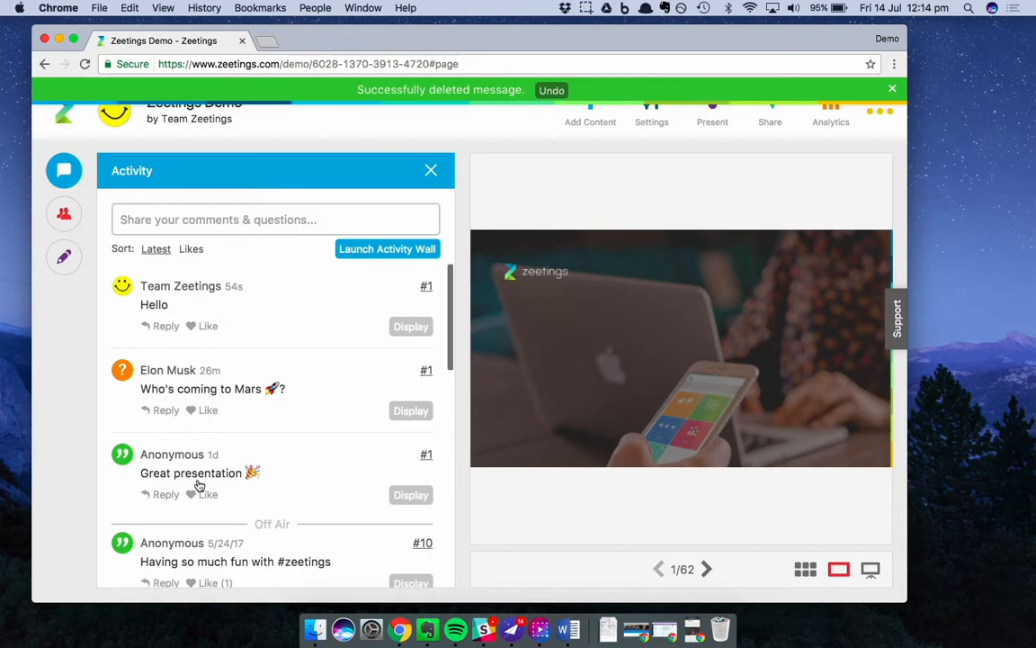
click(201, 326)
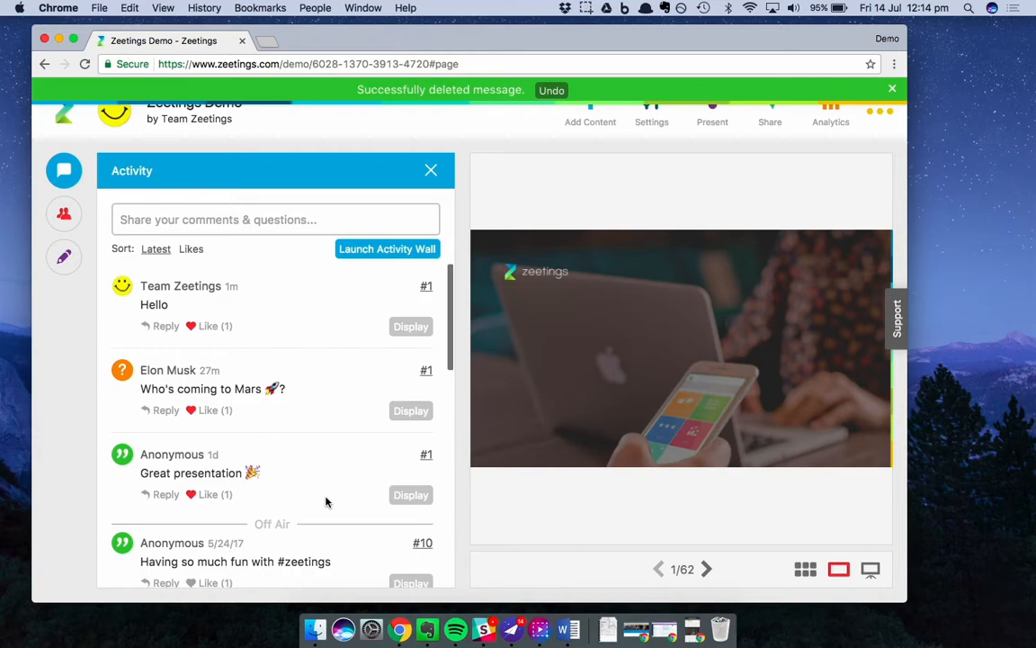
mouse_move(877, 130)
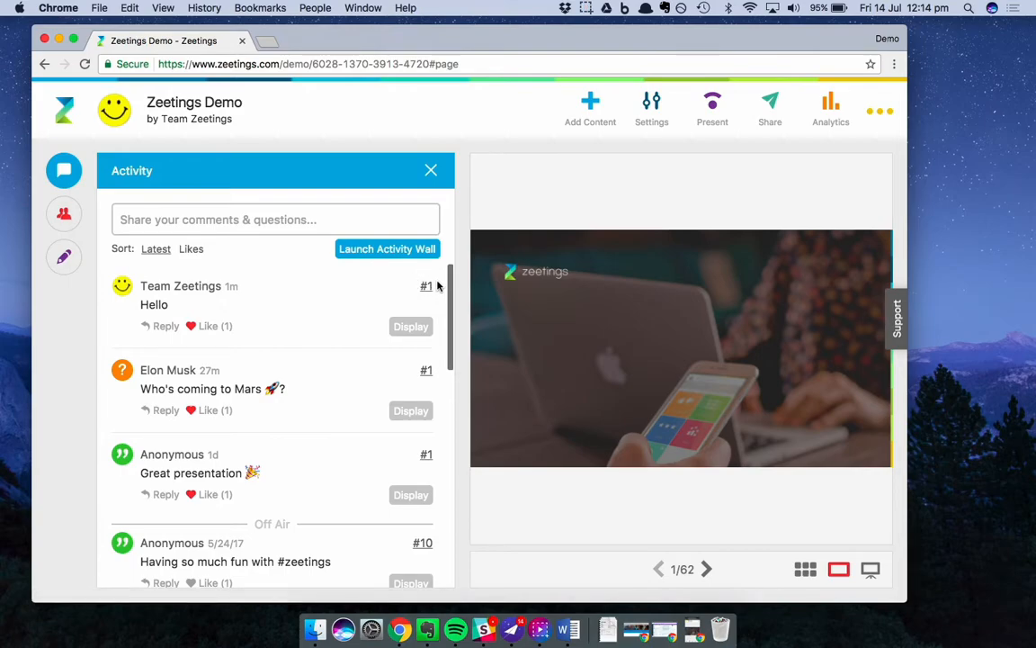
mouse_move(440, 286)
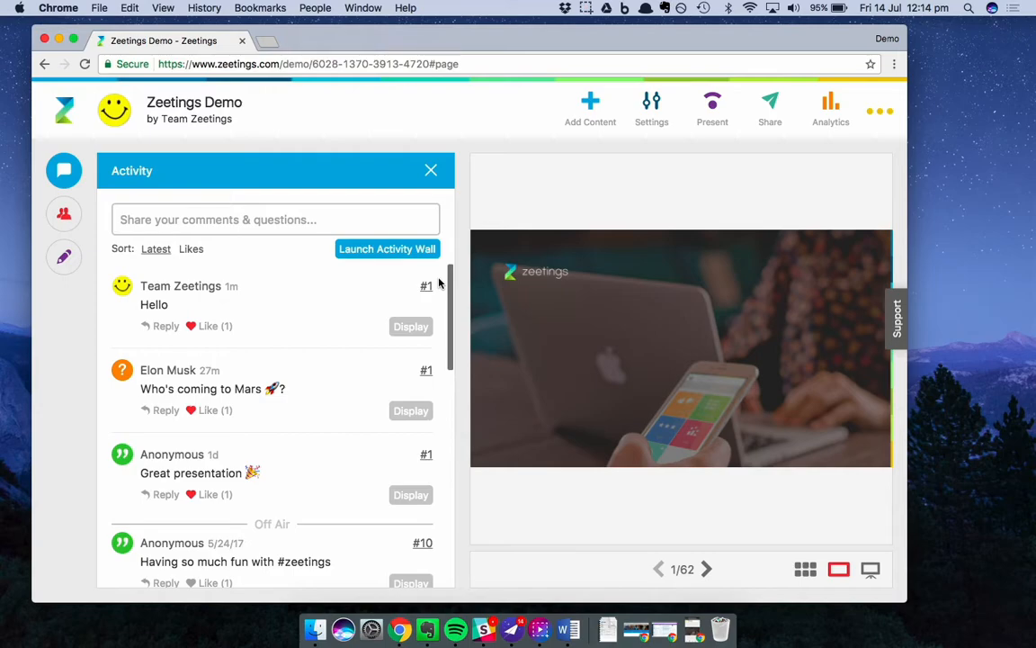
mouse_move(727, 548)
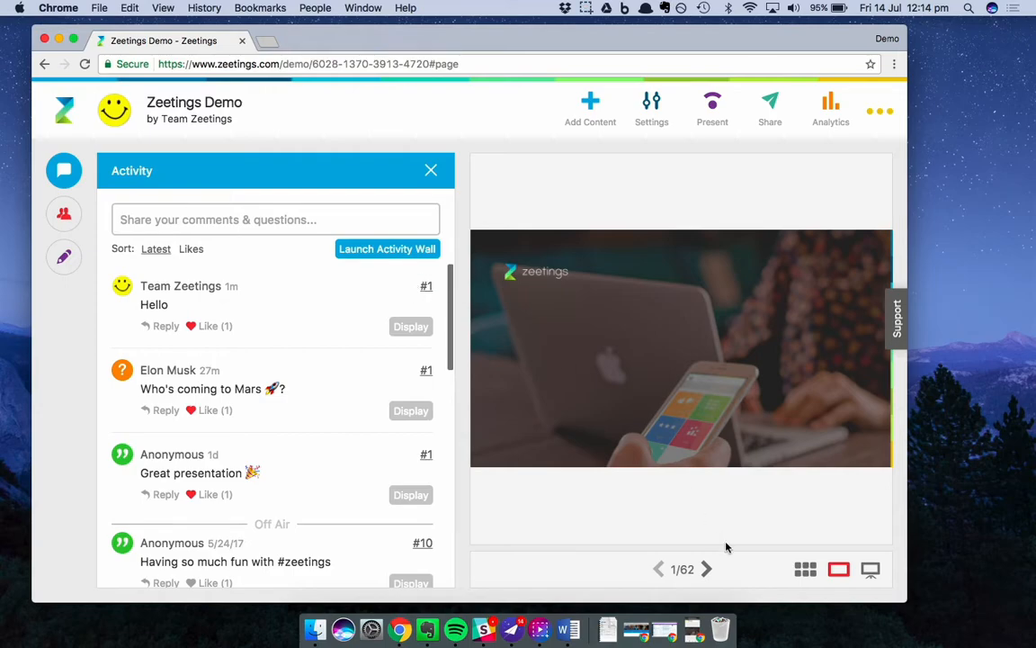
mouse_move(708, 576)
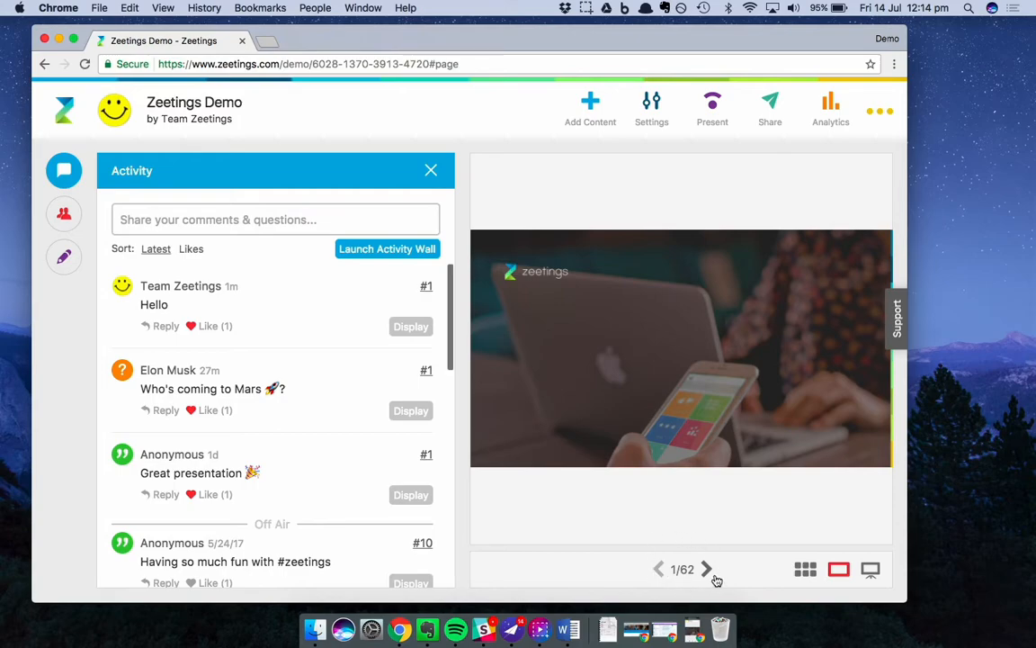
mouse_move(707, 568)
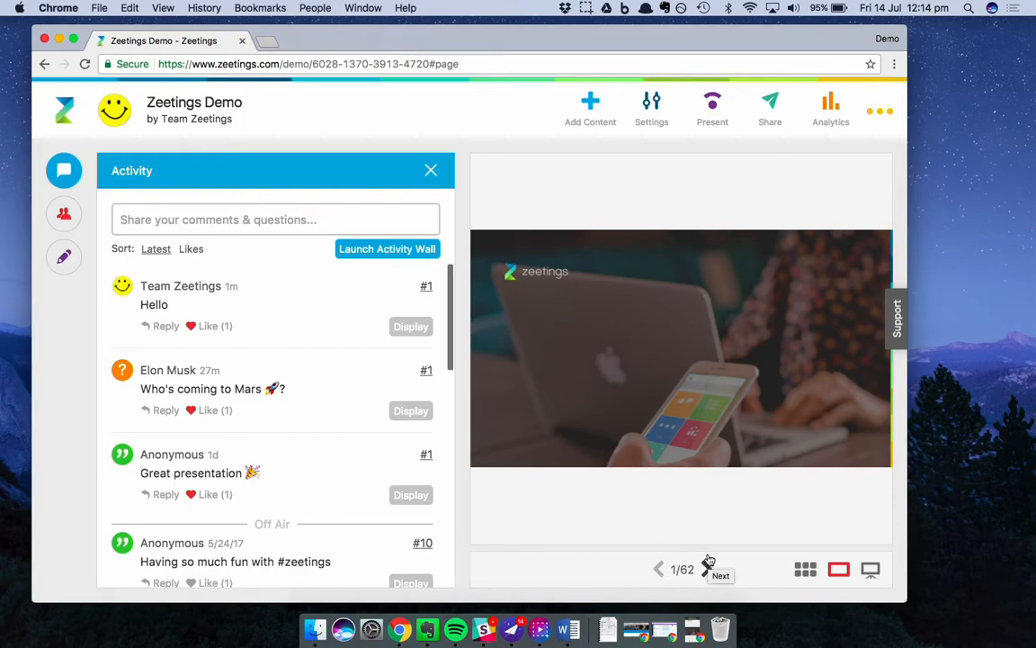
mouse_move(708, 562)
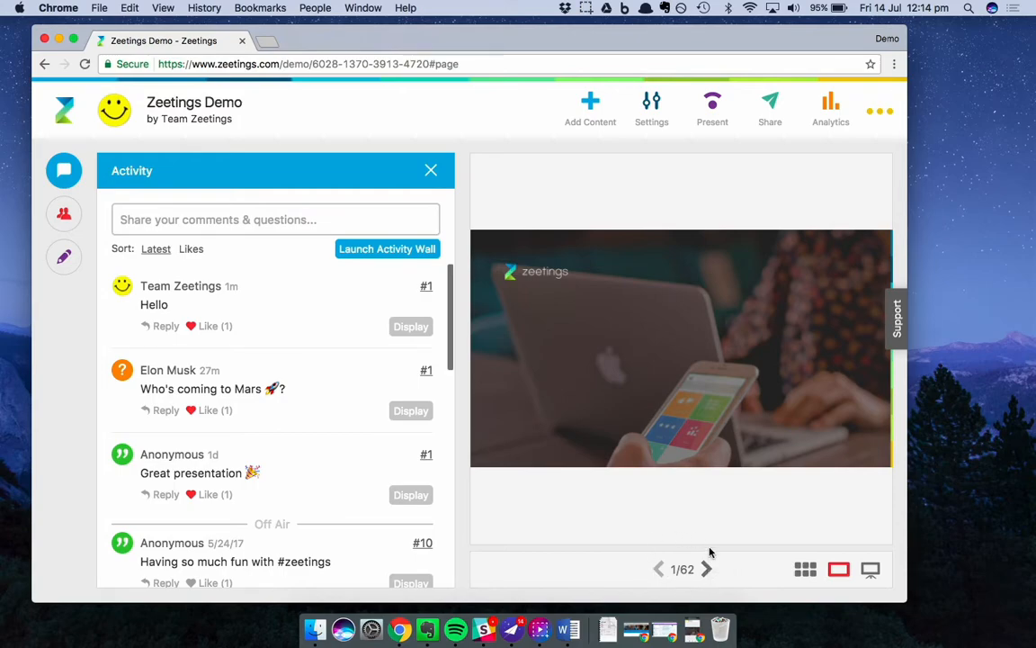
On slide 2, post 'How's your day going?', then return to slide 1
click(707, 569)
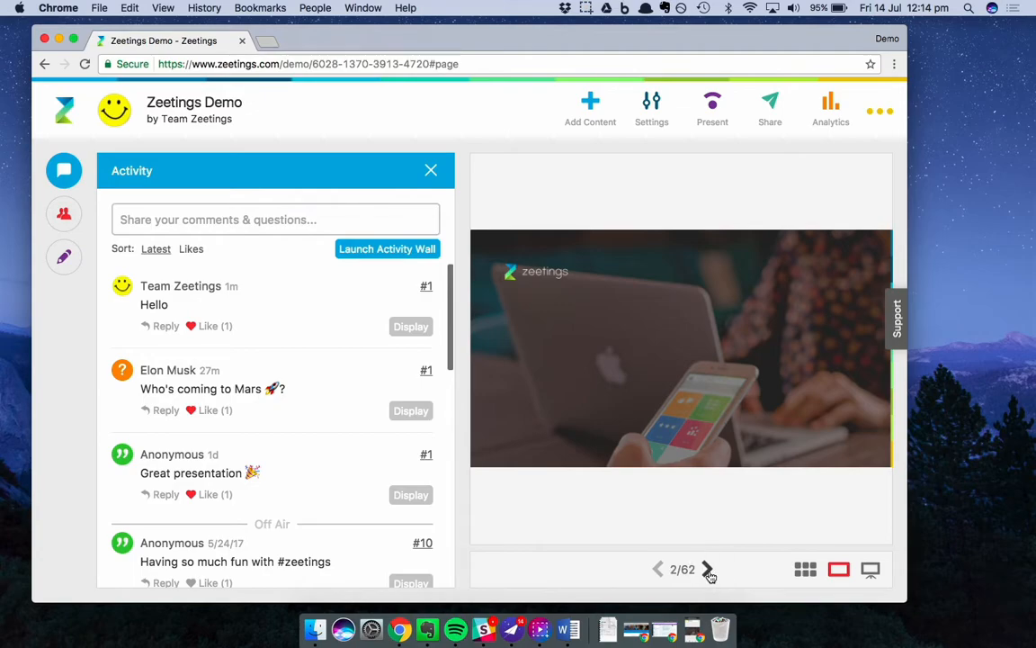
click(274, 219)
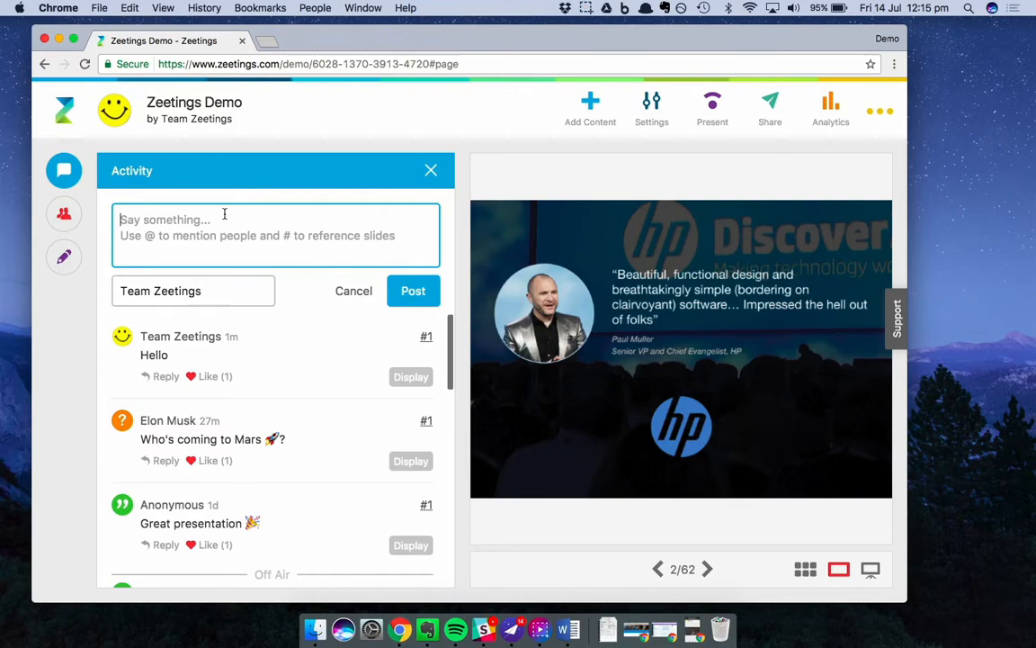
text(How's)
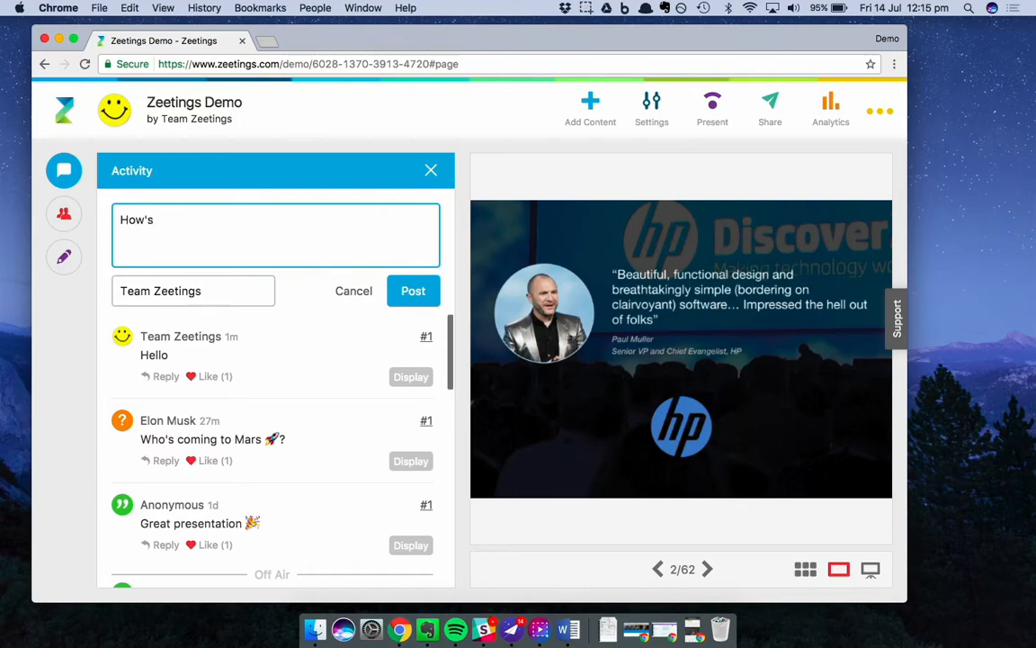
text(your)
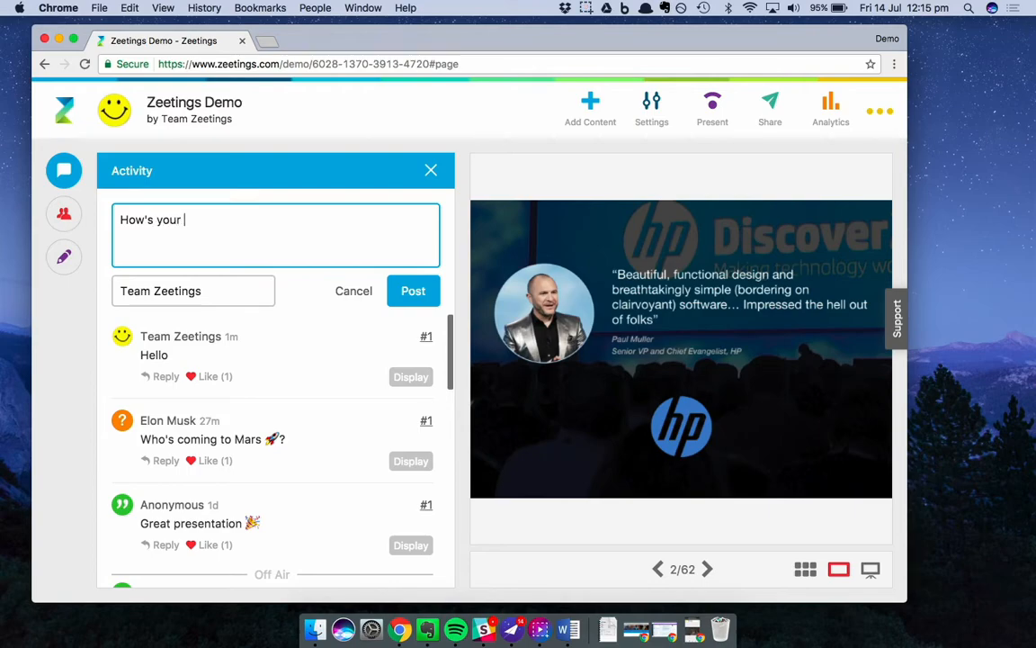
text(day going?)
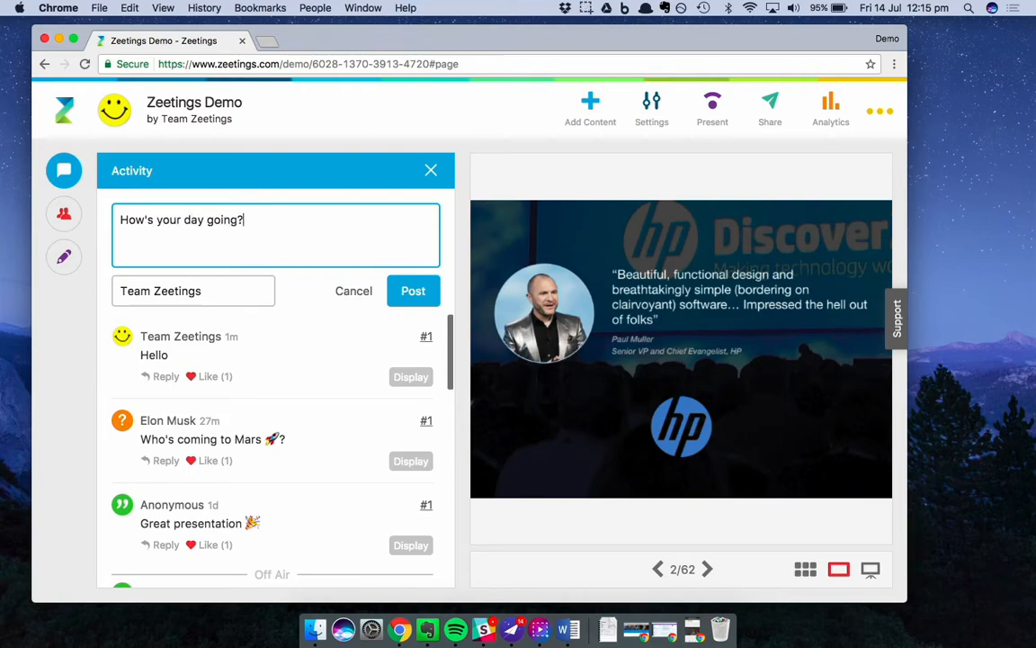
click(413, 290)
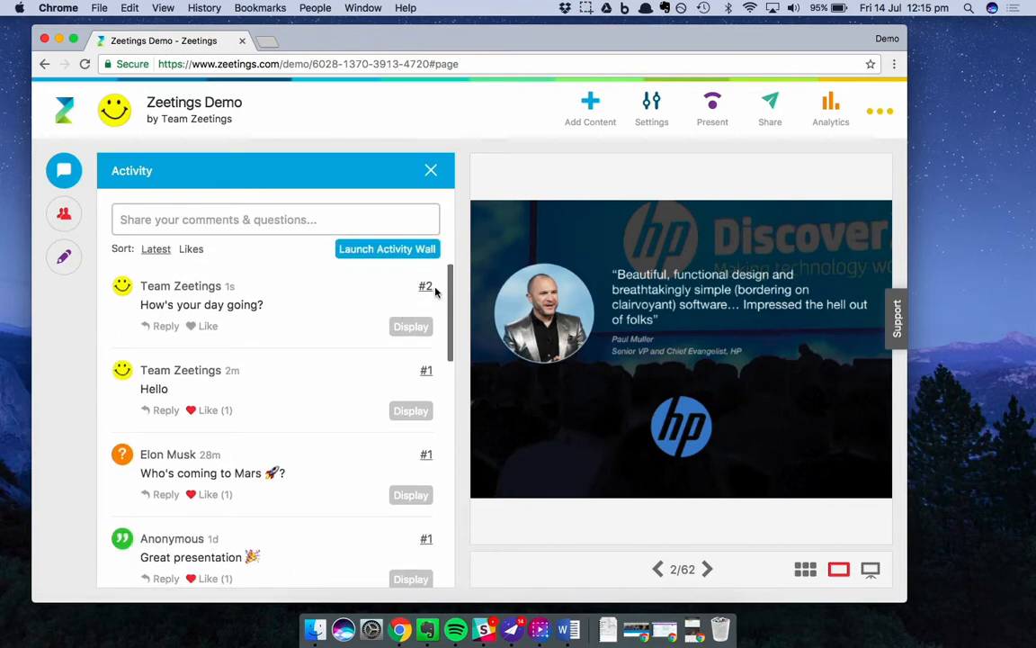
mouse_move(432, 384)
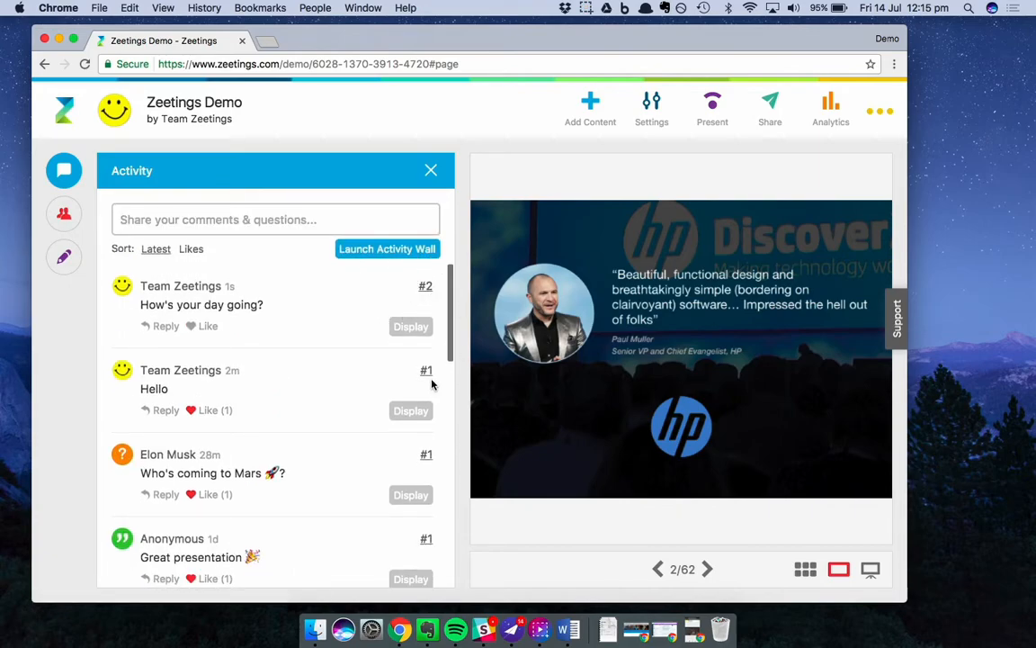
click(657, 569)
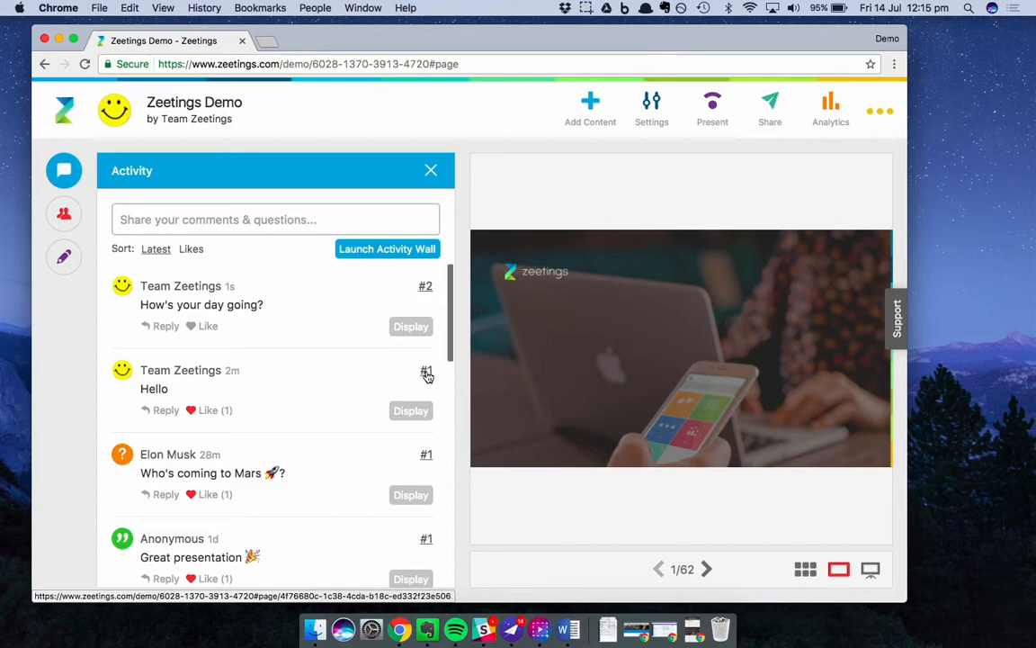
mouse_move(226, 367)
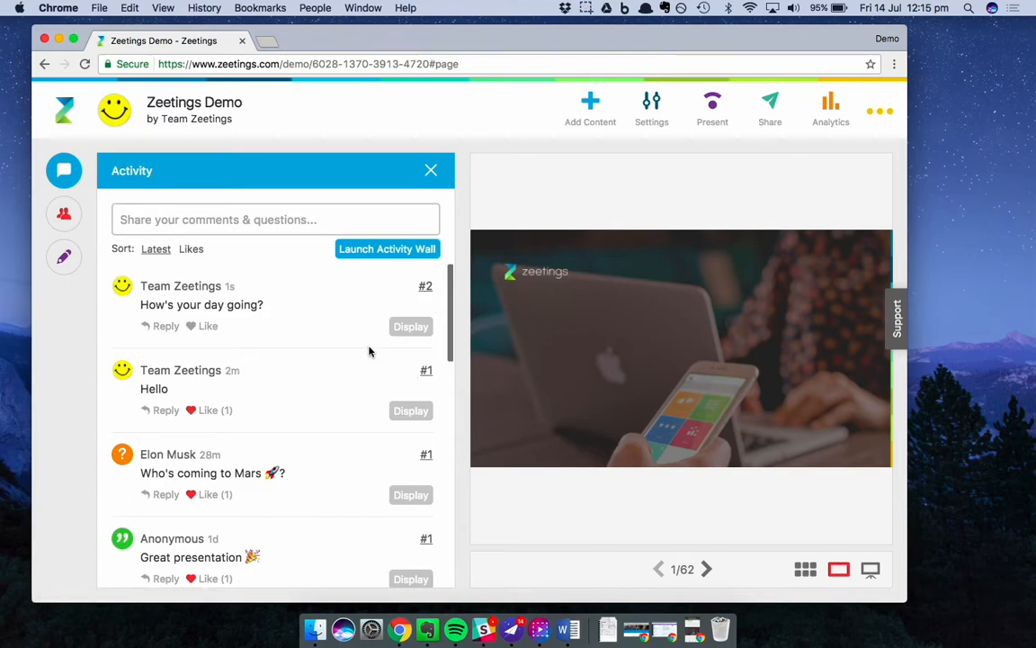
mouse_move(384, 351)
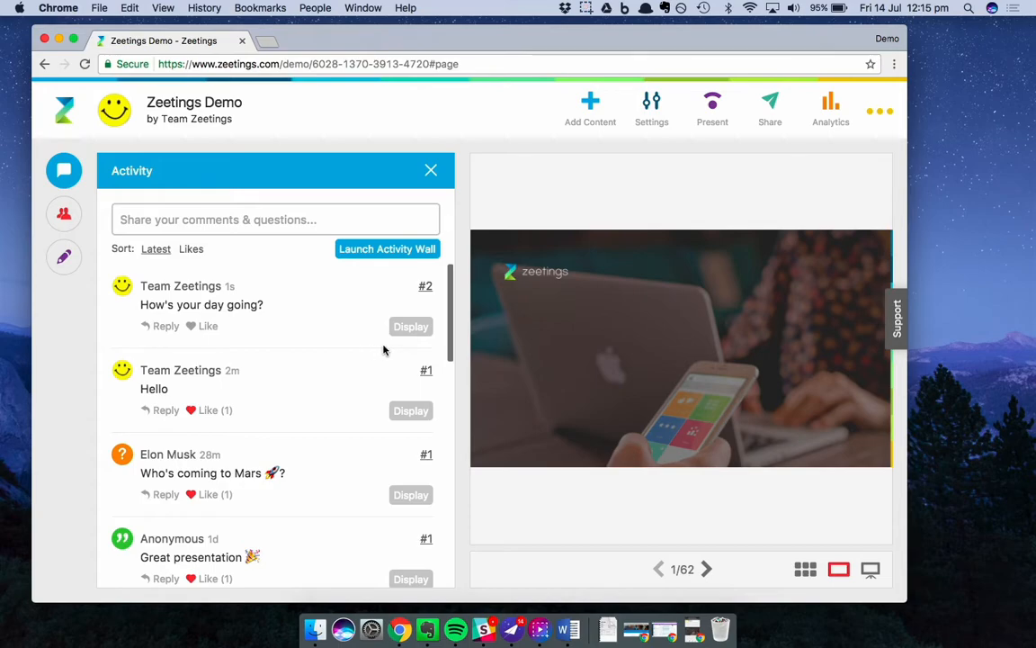
mouse_move(371, 348)
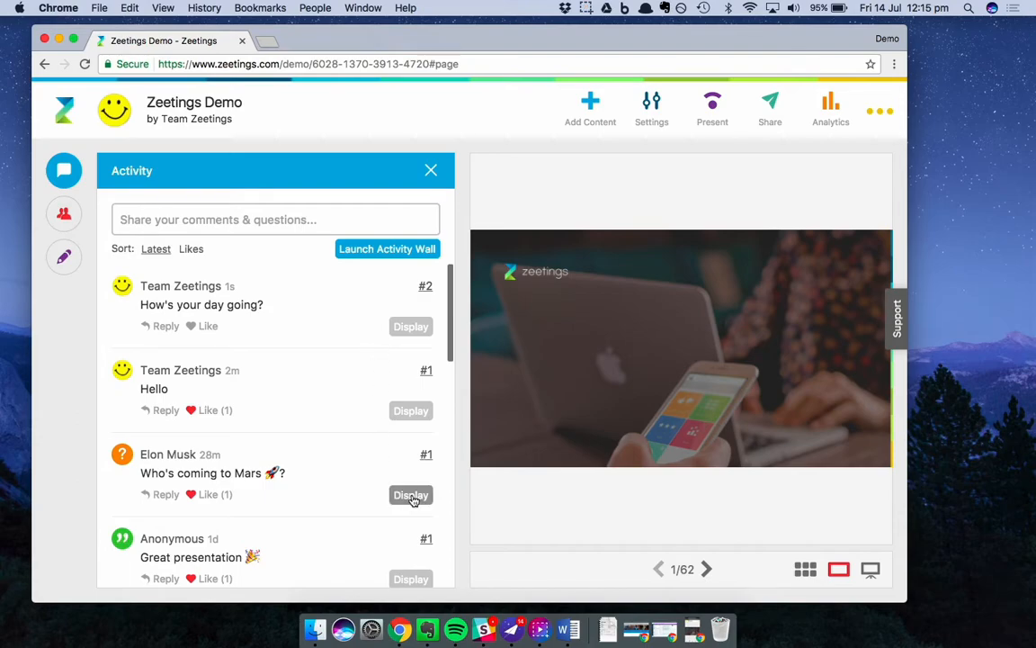
Display Elon Musk's 'Who's coming to Mars?' question and view it full screen
click(410, 494)
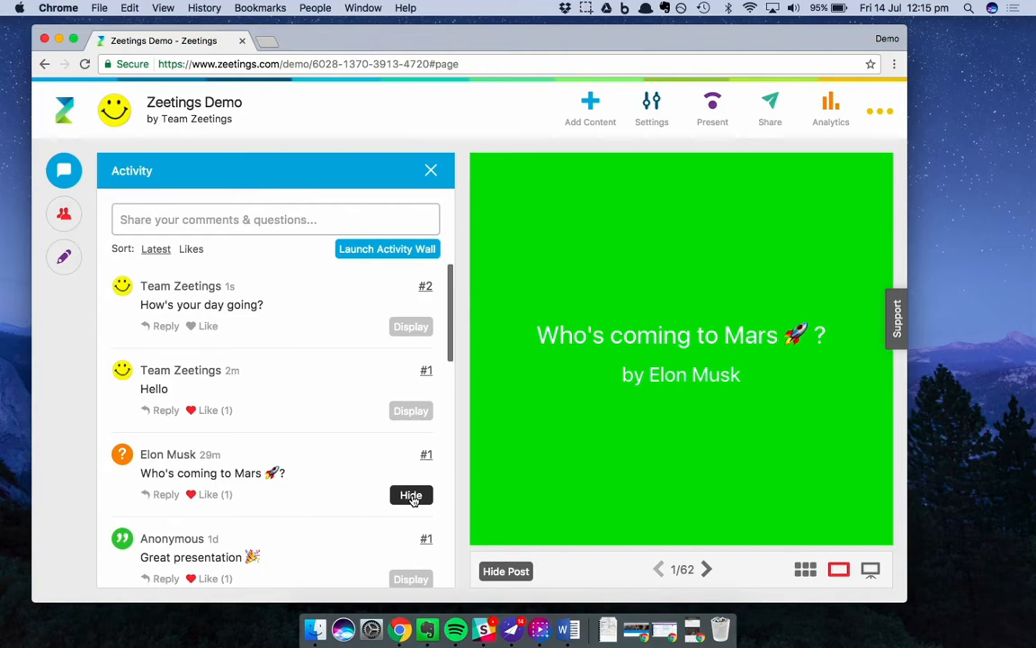
mouse_move(762, 282)
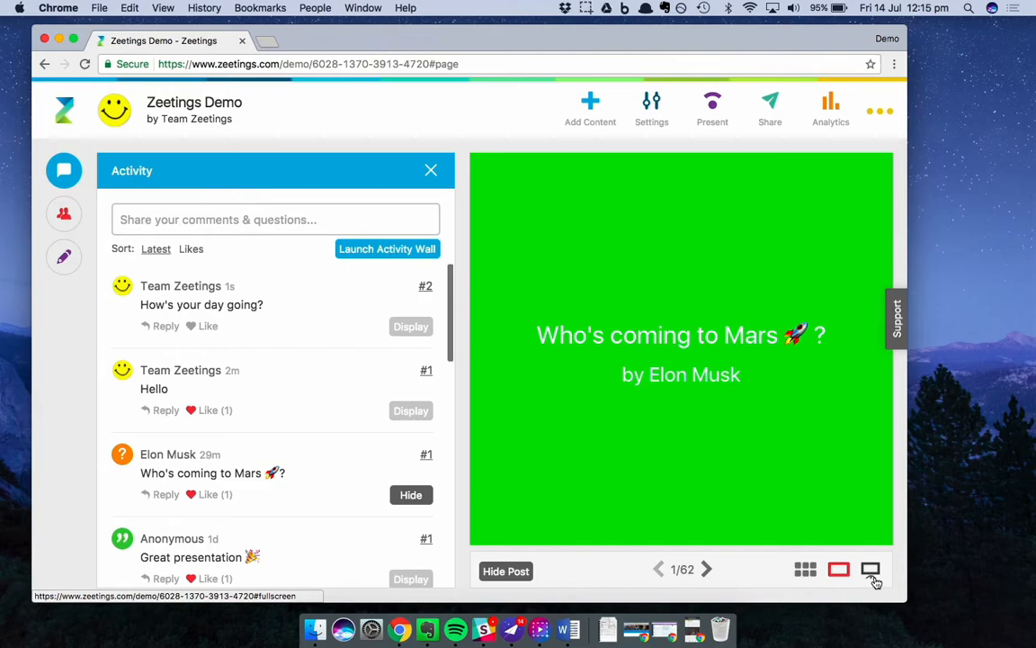
click(870, 568)
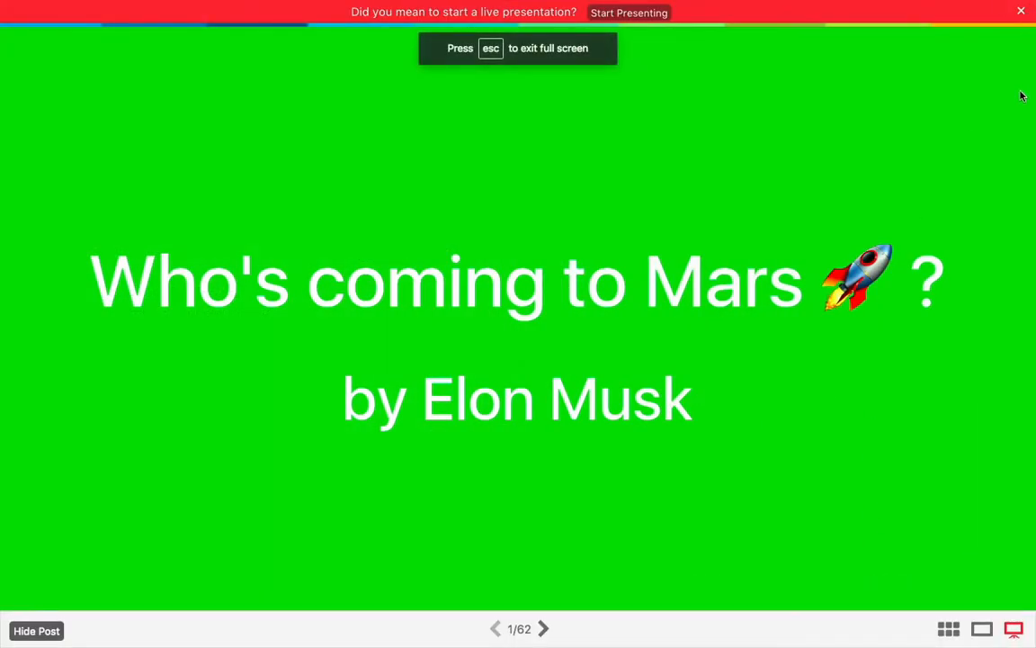
mouse_move(1001, 178)
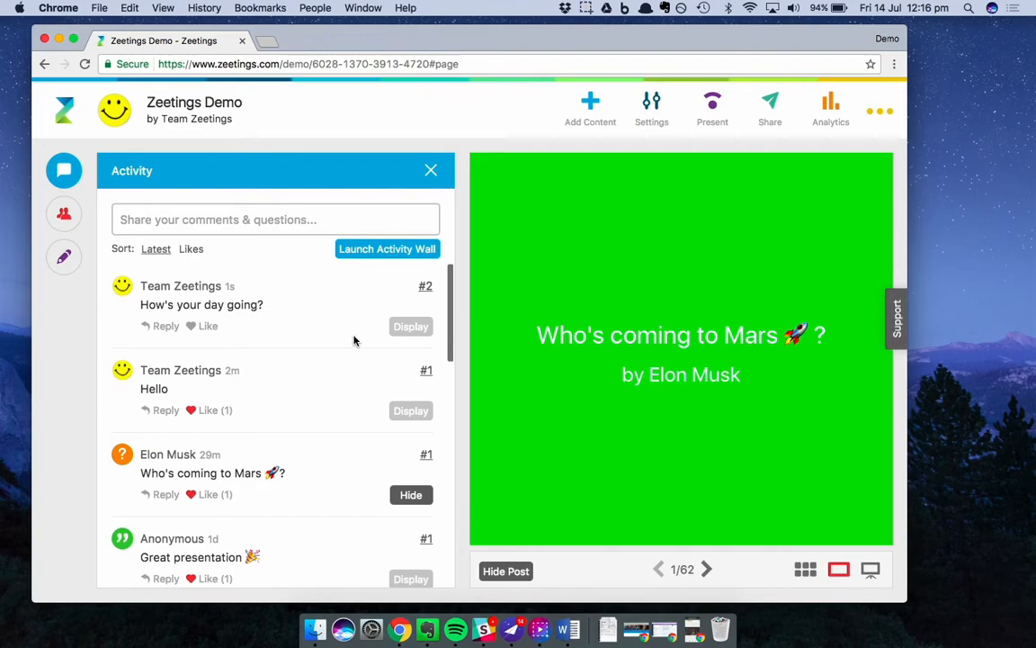
mouse_move(352, 305)
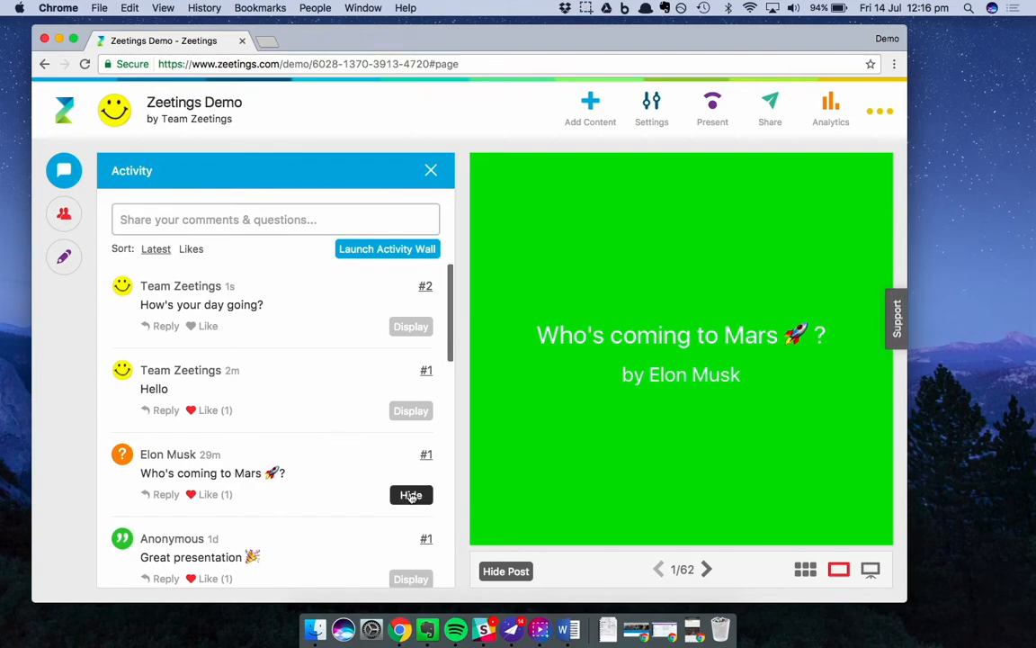
Hide the Mars question and launch the Activity Wall in a new tab
click(411, 494)
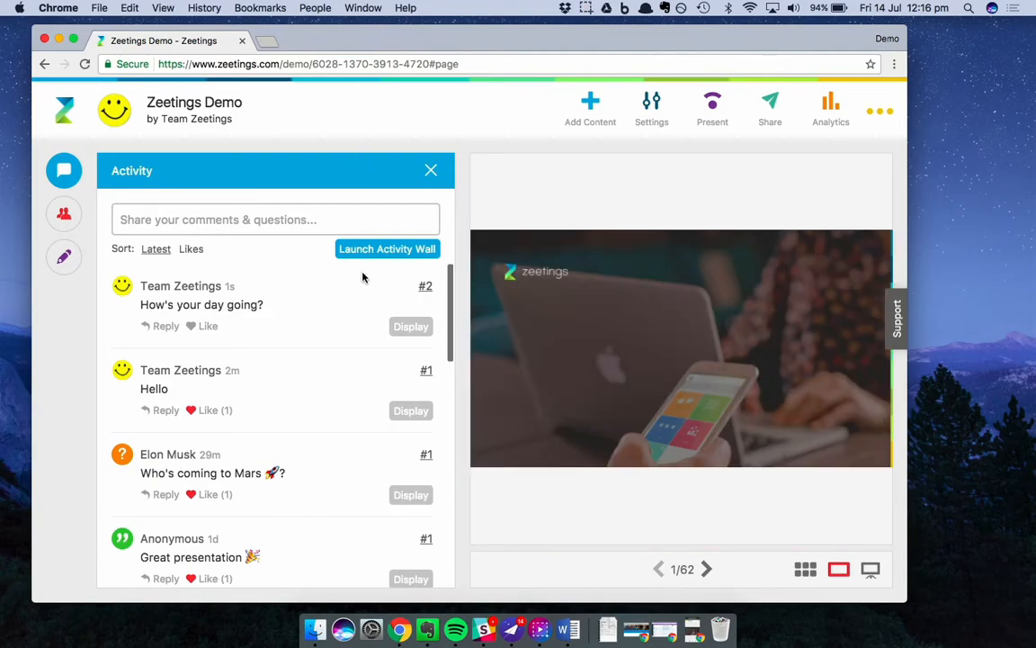
click(387, 248)
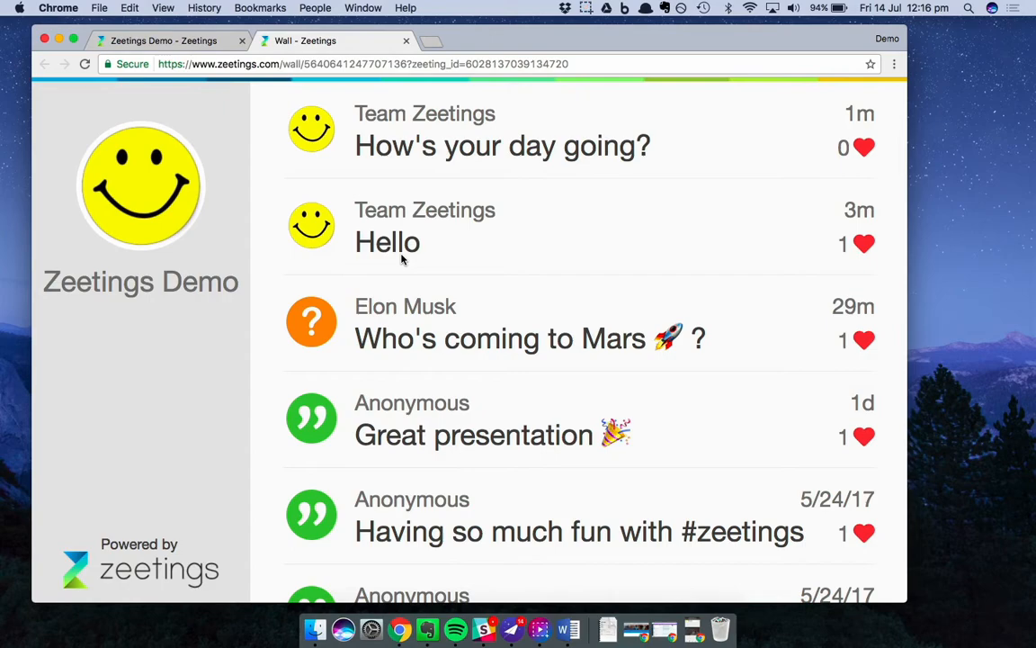
mouse_move(482, 263)
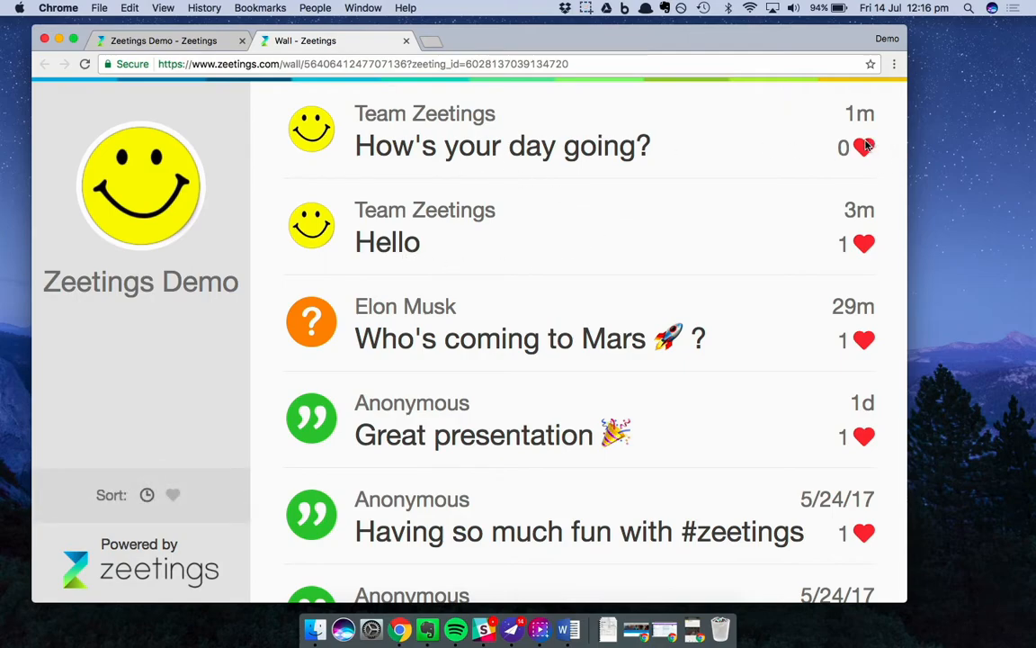
mouse_move(337, 505)
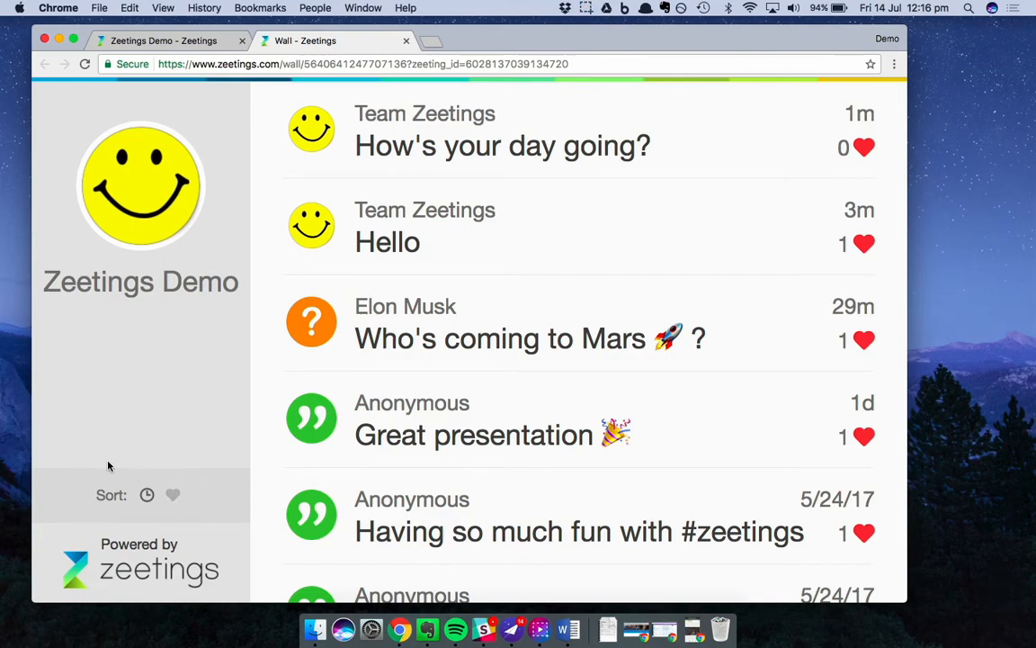
mouse_move(127, 508)
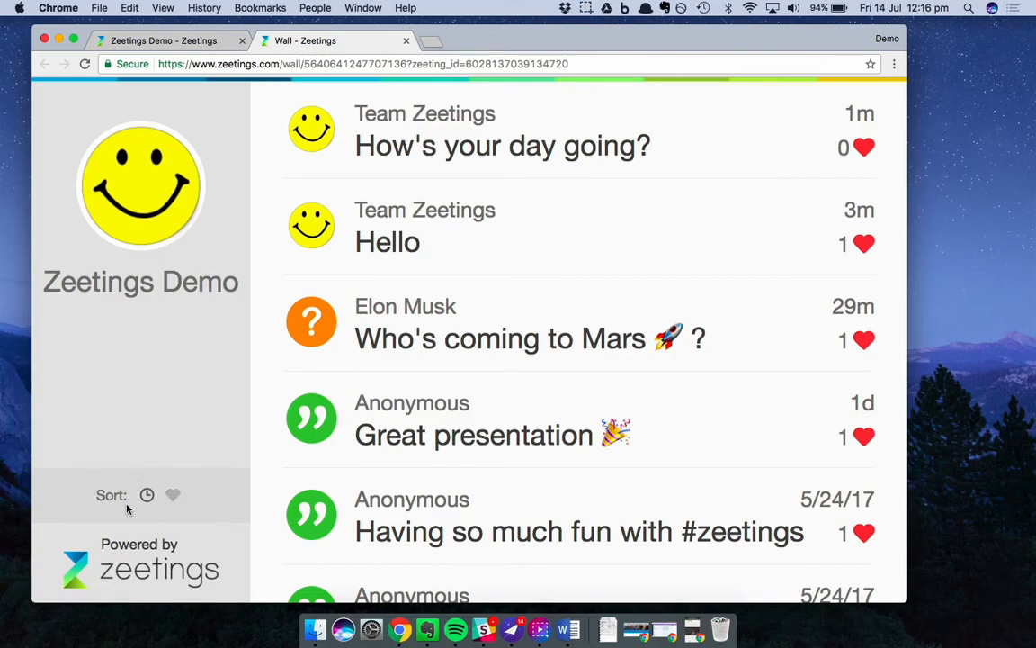
mouse_move(475, 319)
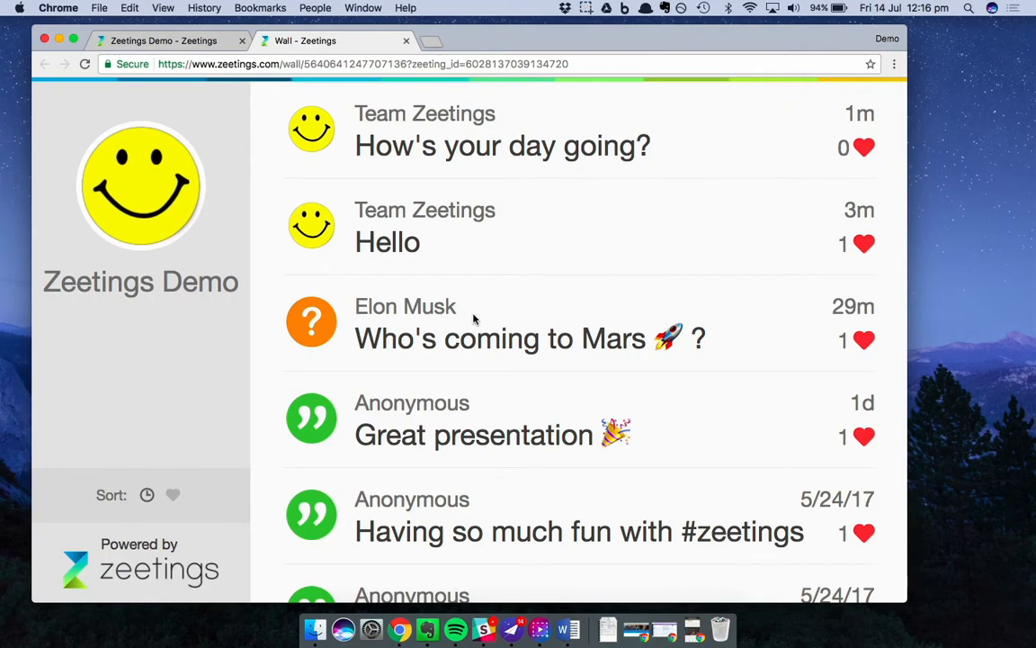
mouse_move(450, 260)
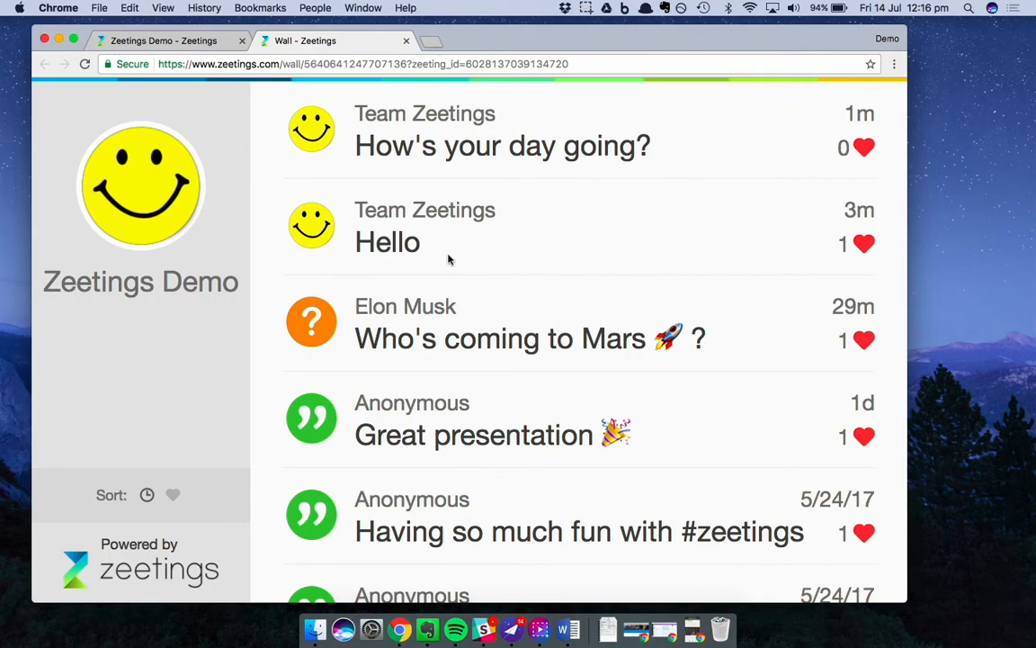
mouse_move(409, 326)
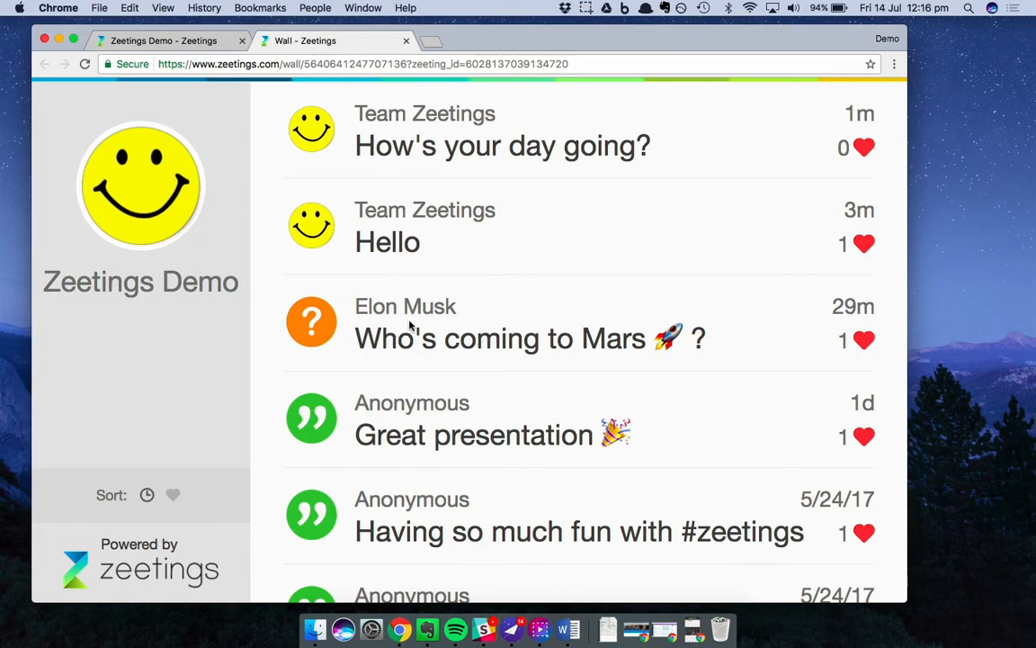
mouse_move(275, 192)
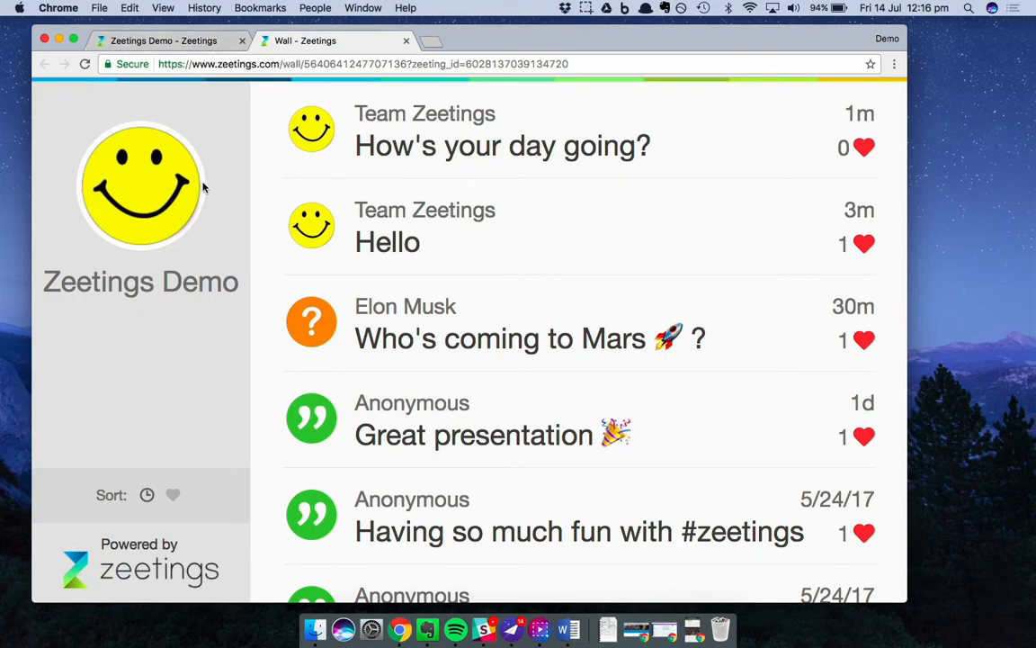
Switch from the Activity Wall back to the Zeetings Demo presentation tab
click(163, 41)
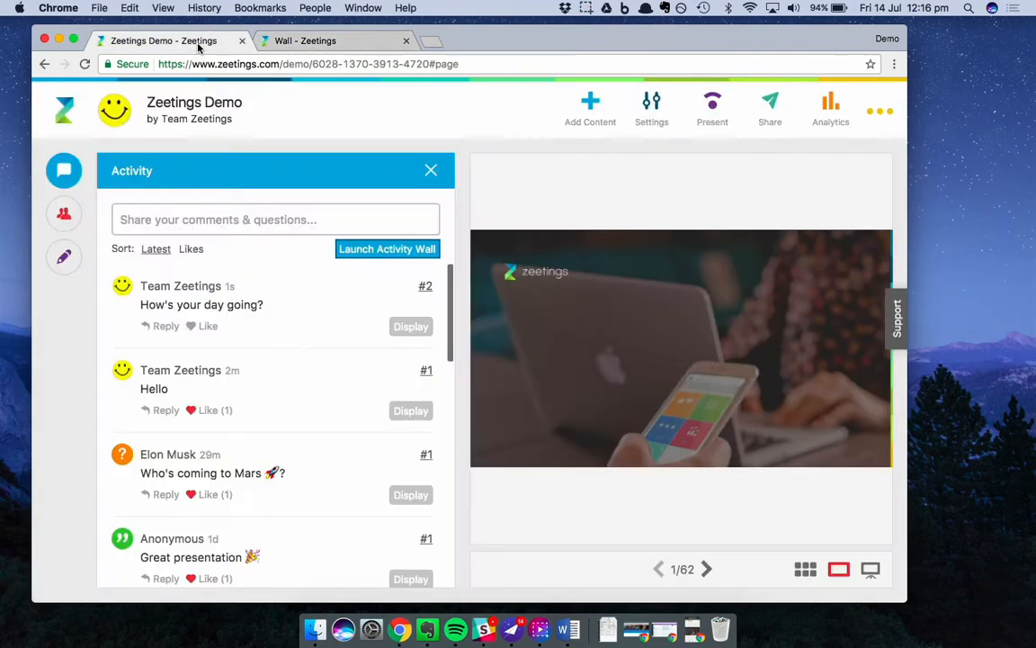
click(707, 569)
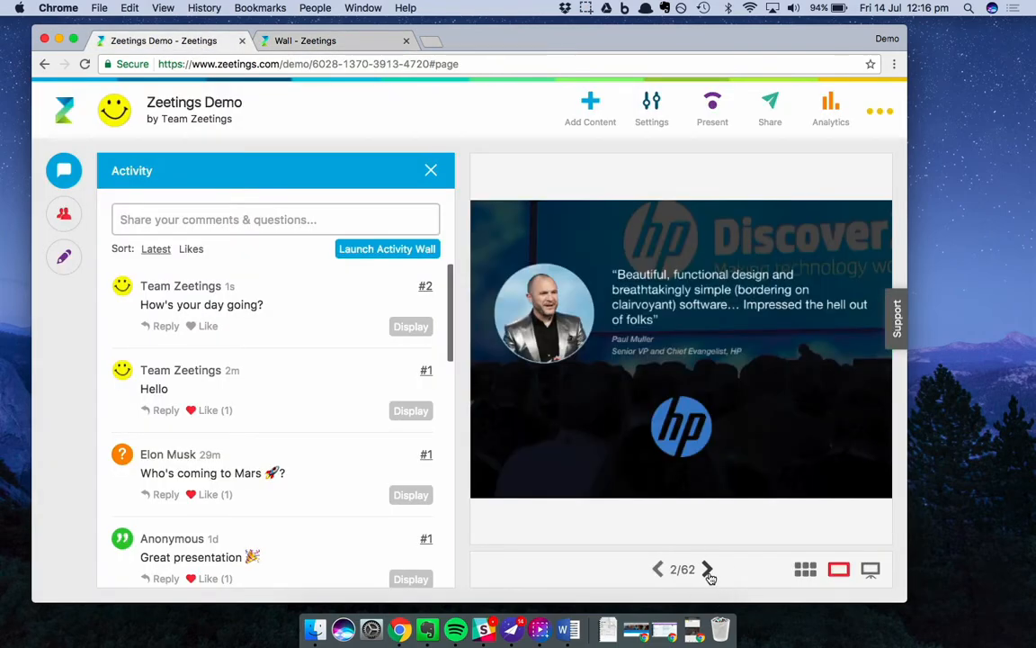
click(708, 568)
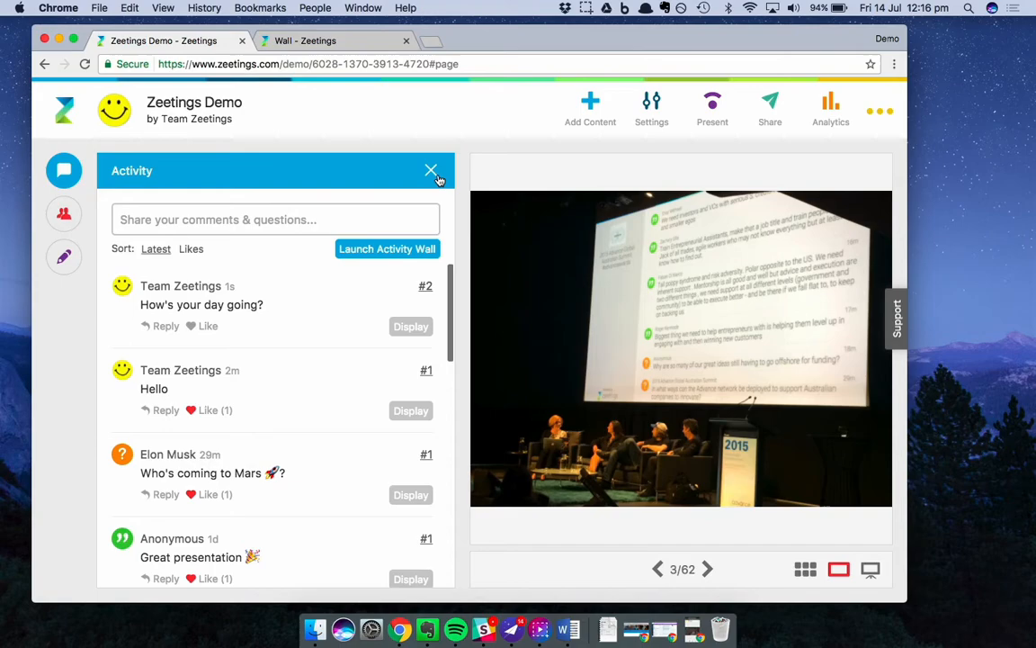
click(431, 170)
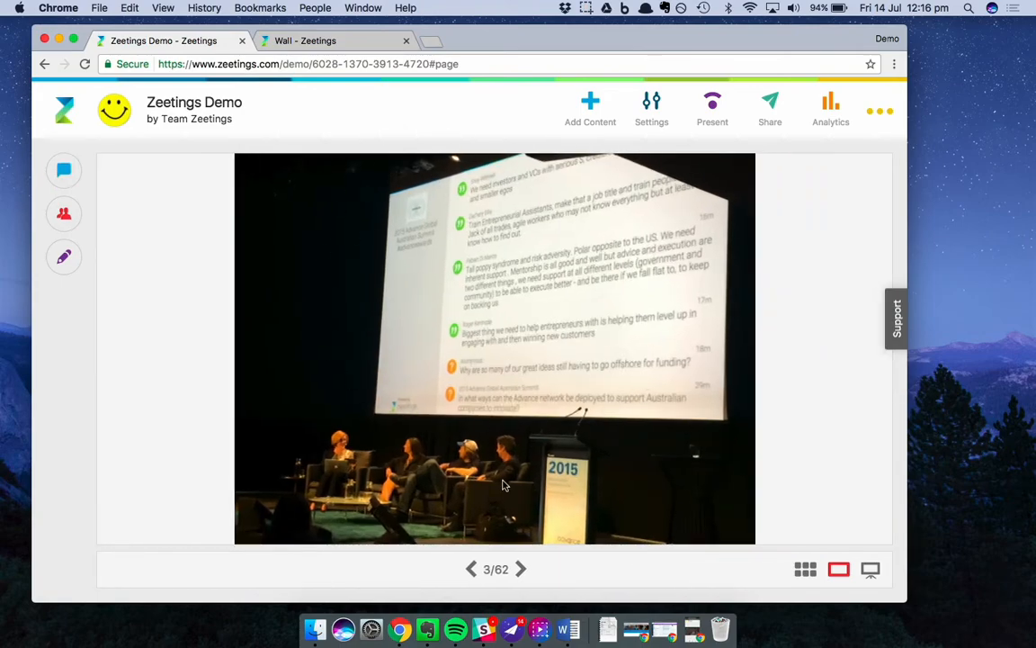
mouse_move(576, 323)
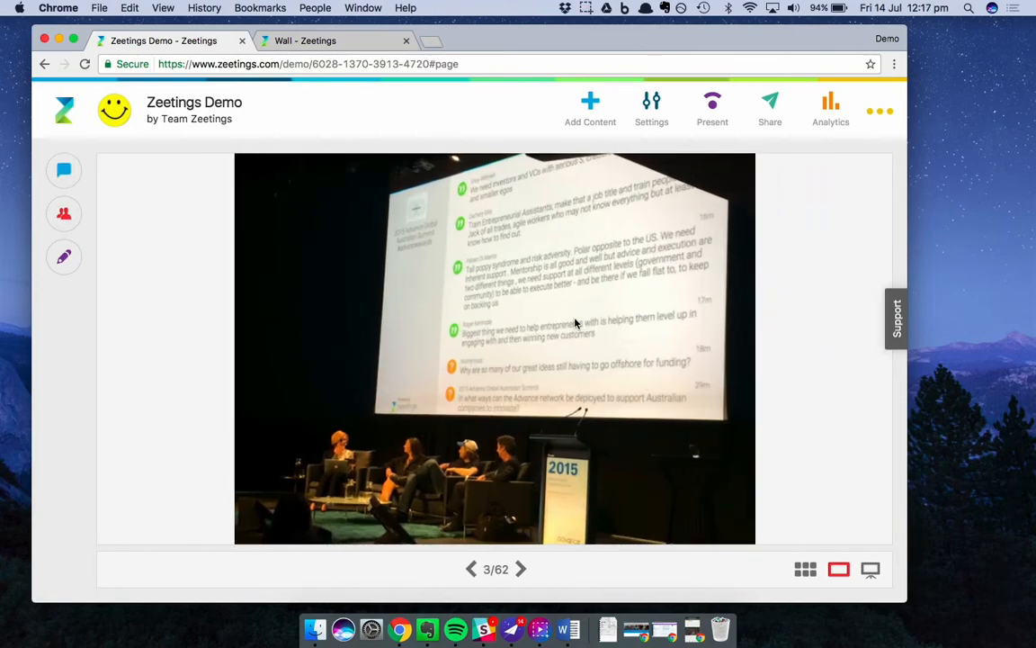
mouse_move(137, 340)
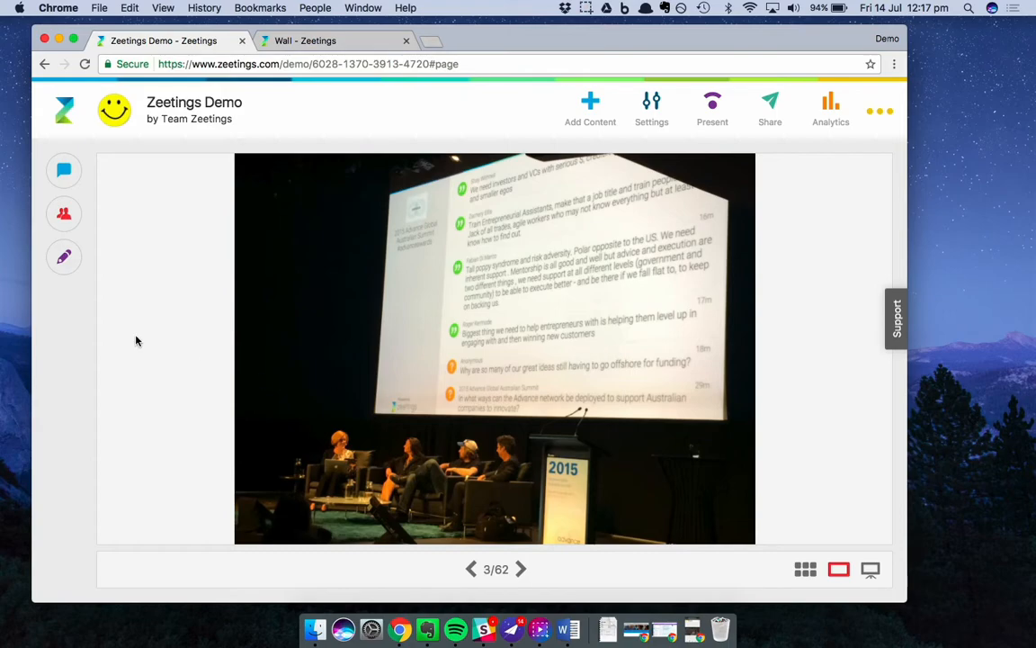
click(63, 170)
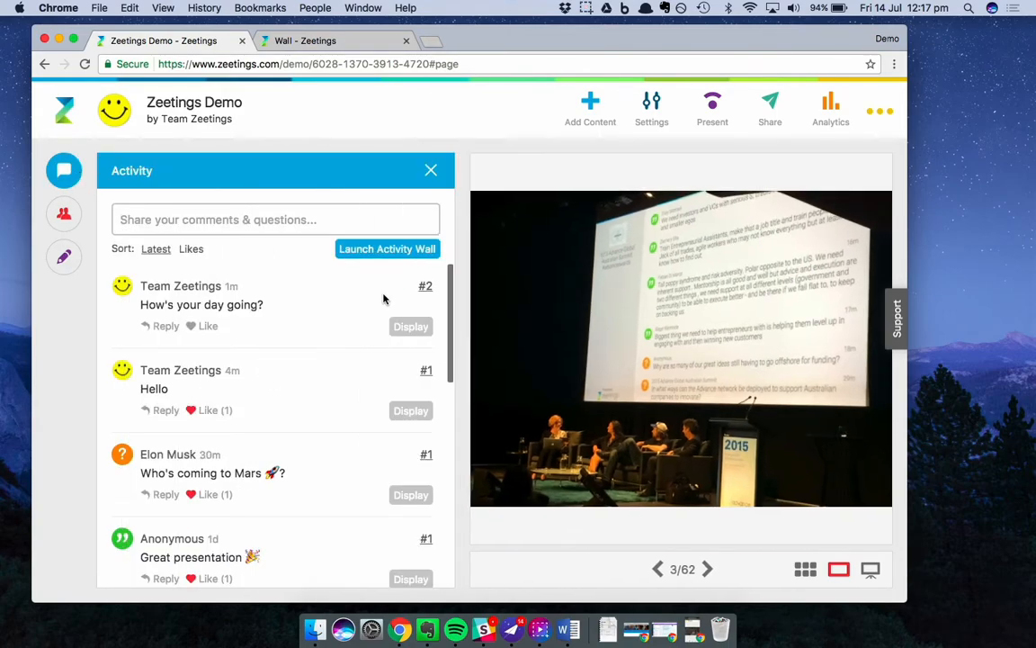
mouse_move(328, 286)
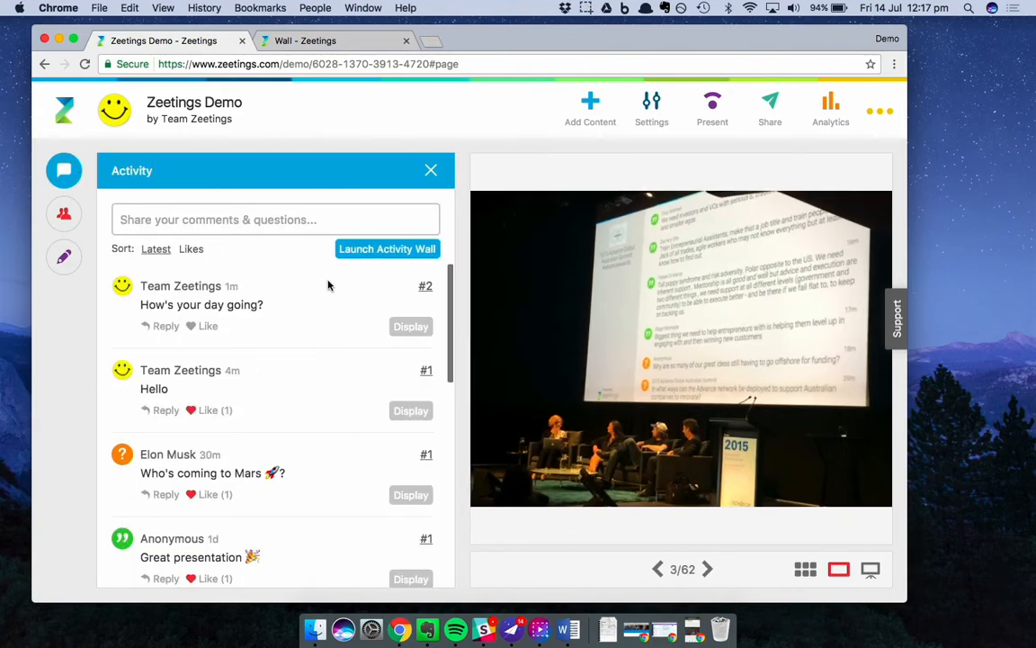
mouse_move(329, 467)
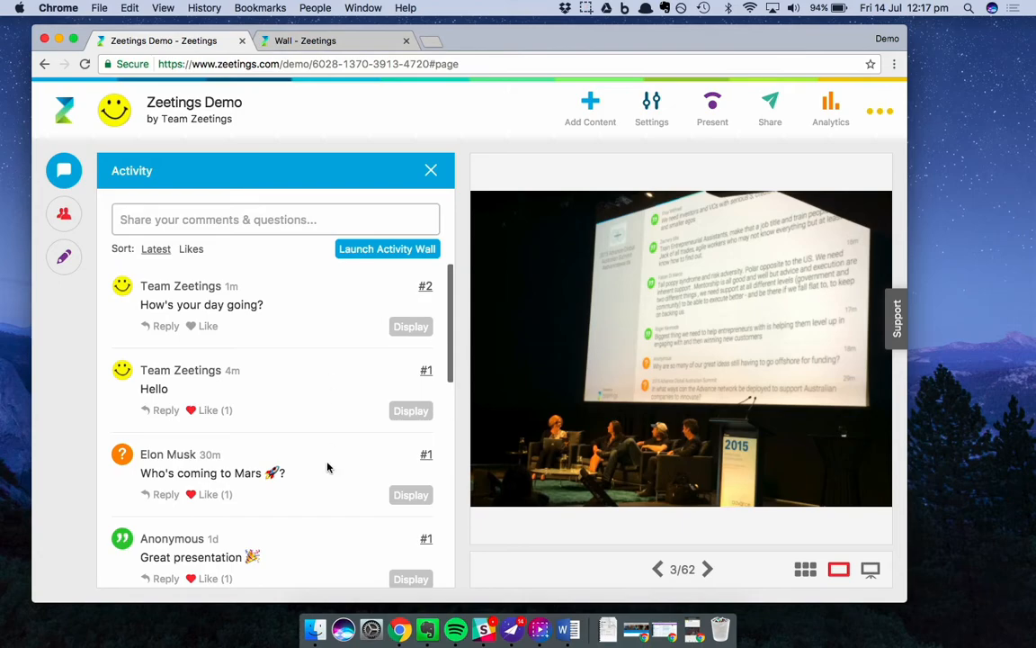
mouse_move(651, 108)
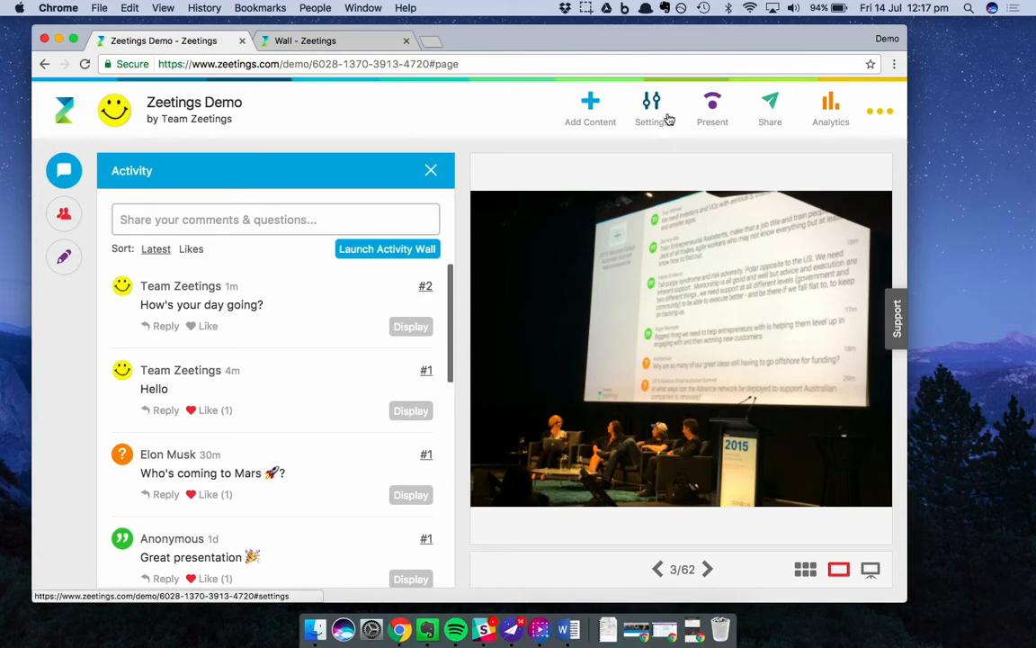
Enable 'Keep posts private' under Settings > Preferences > Activity and open the background colour choices
click(651, 108)
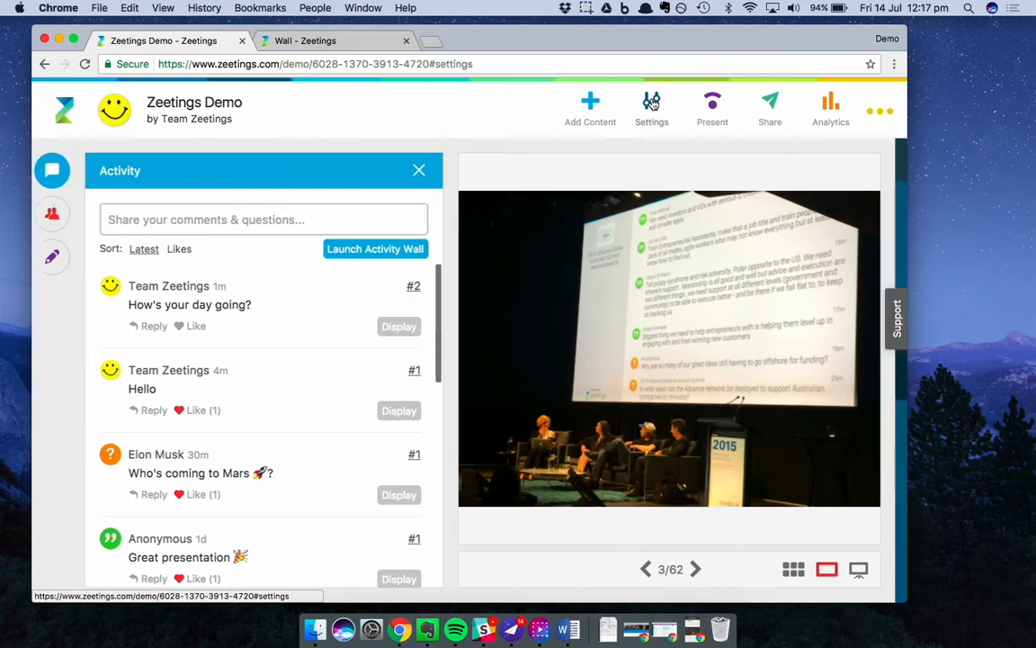
click(652, 104)
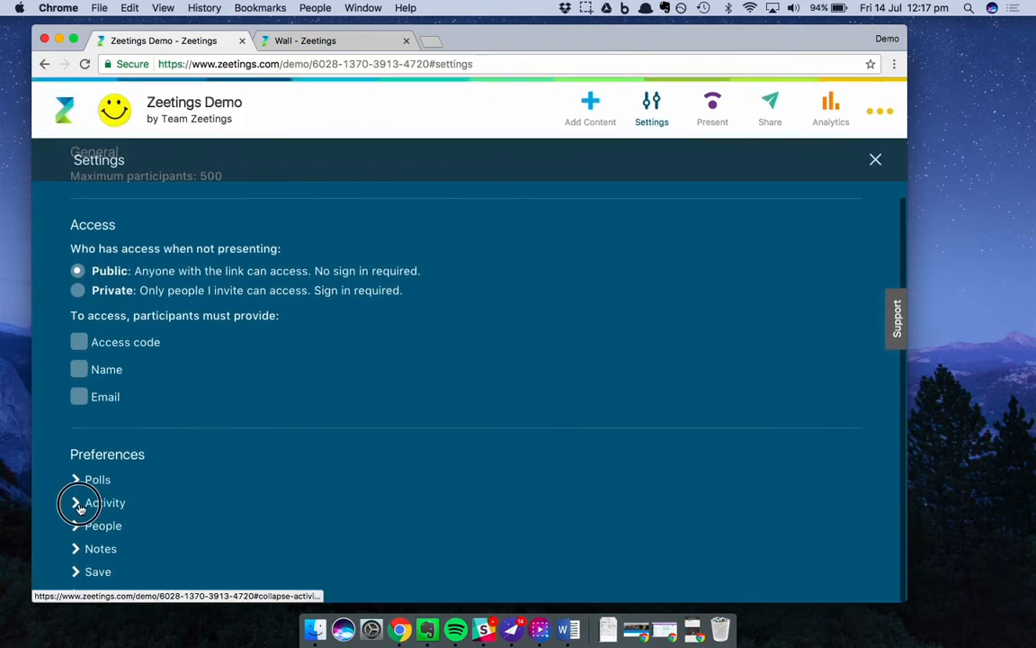
click(76, 501)
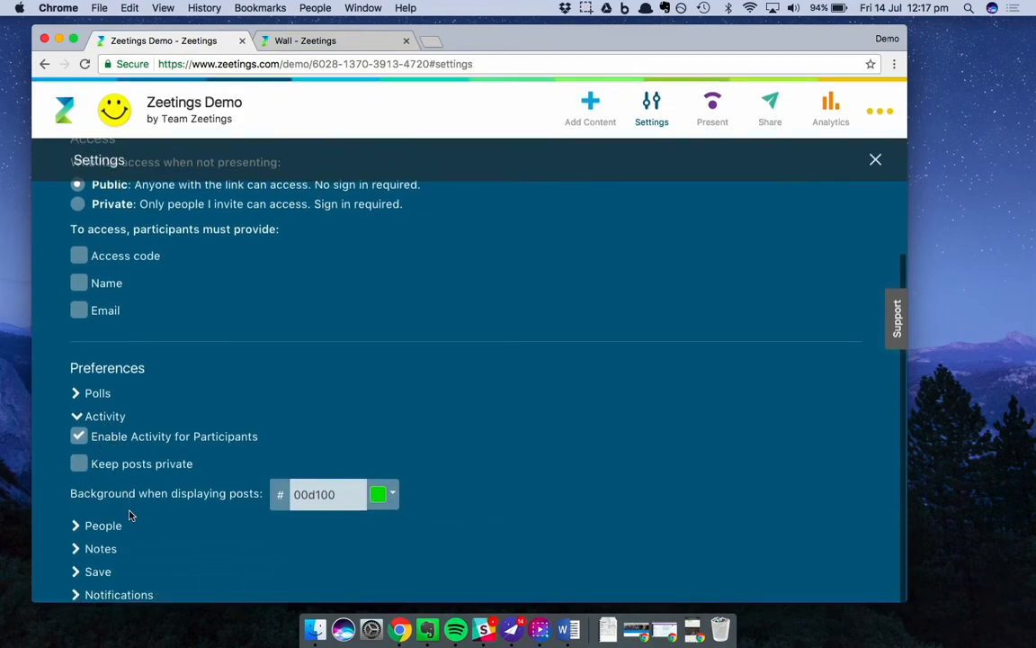
mouse_move(101, 447)
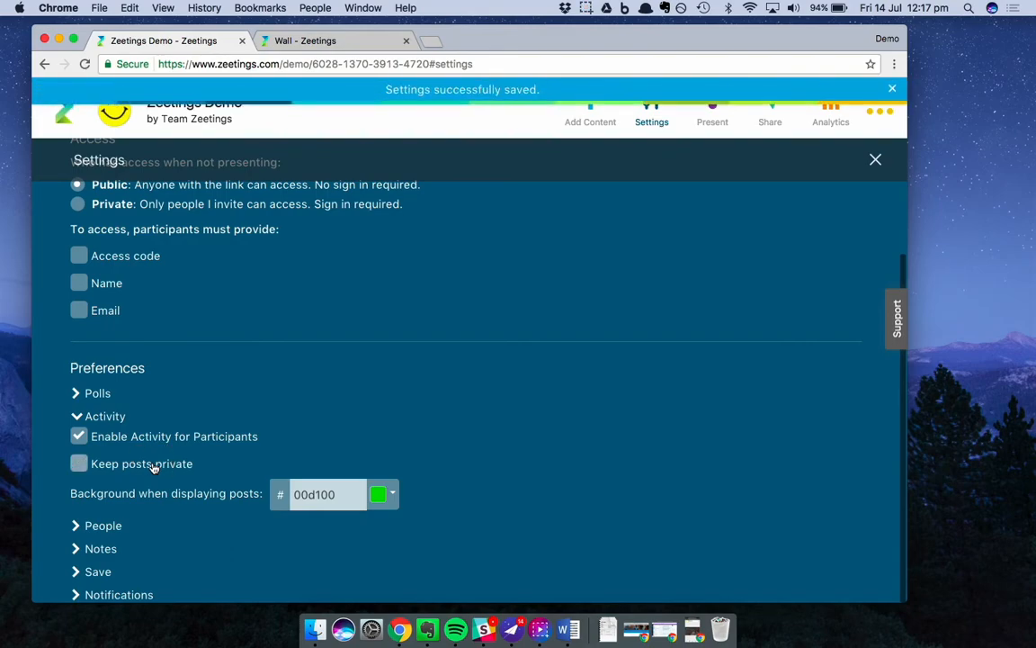
click(78, 464)
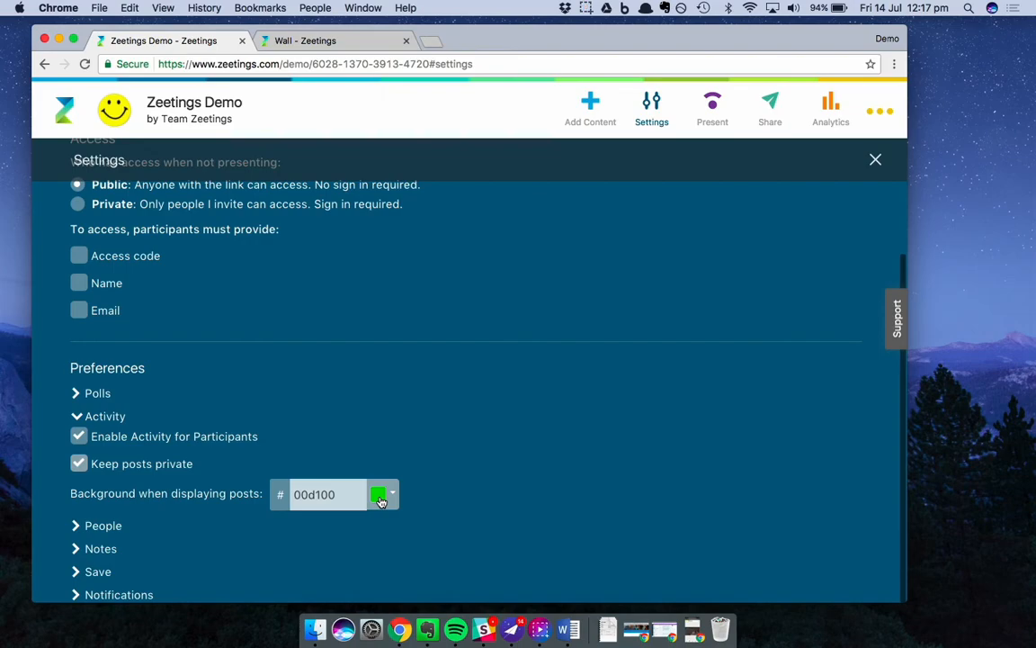
click(381, 493)
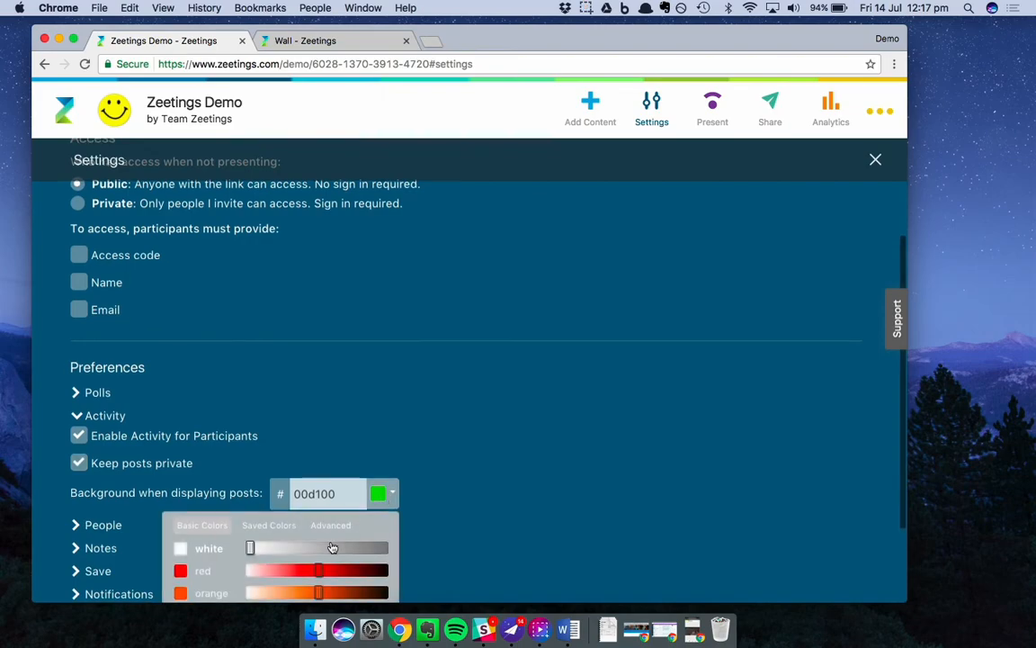
Pick orange (ff8e42) as the background for displayed posts
scroll(down, 3)
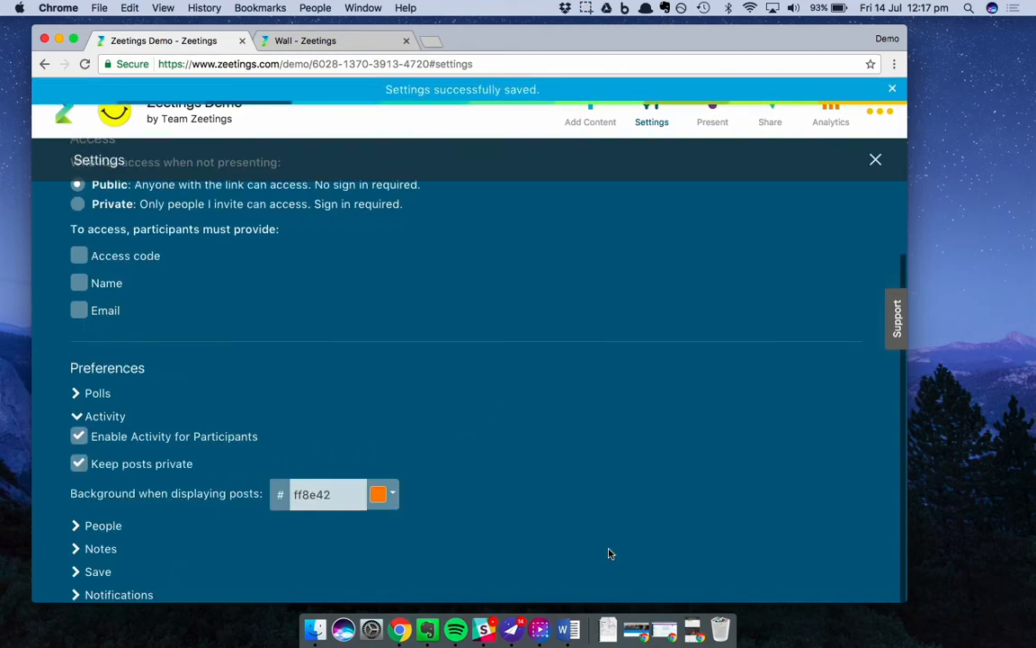
mouse_move(530, 399)
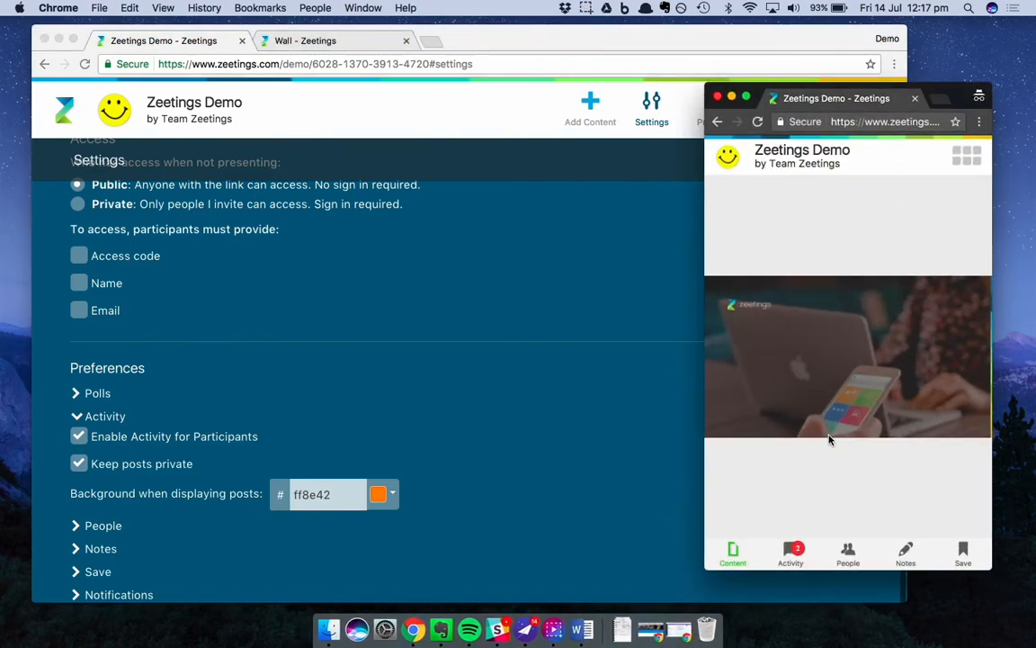
mouse_move(813, 509)
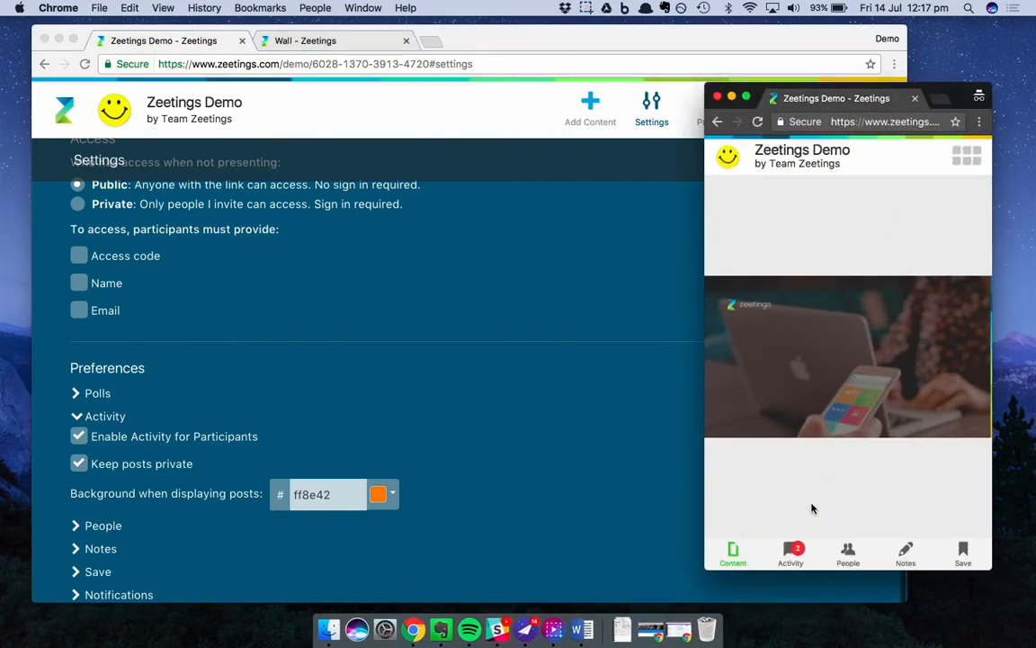
From the participant's Activity tab, publish an anonymous 'Hi there' comment to the feed
click(790, 553)
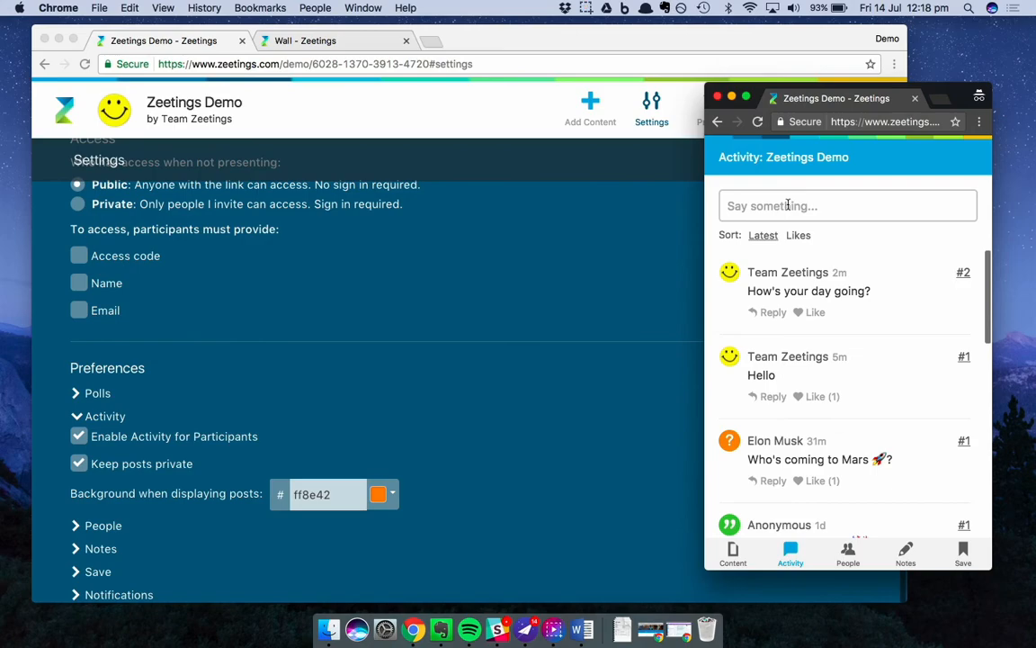
click(846, 205)
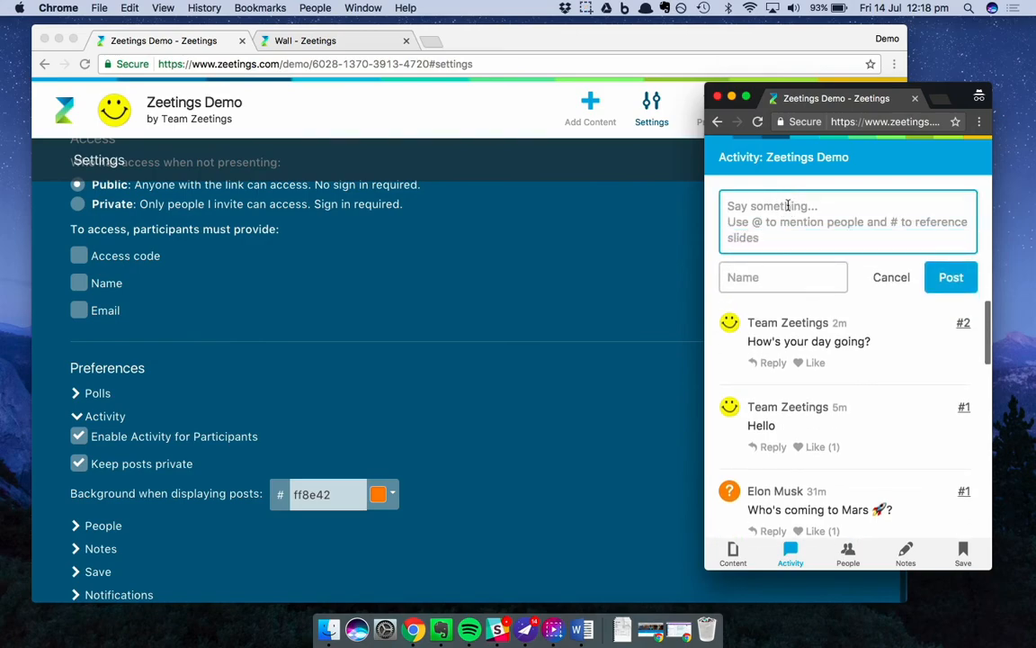
text(Hi there)
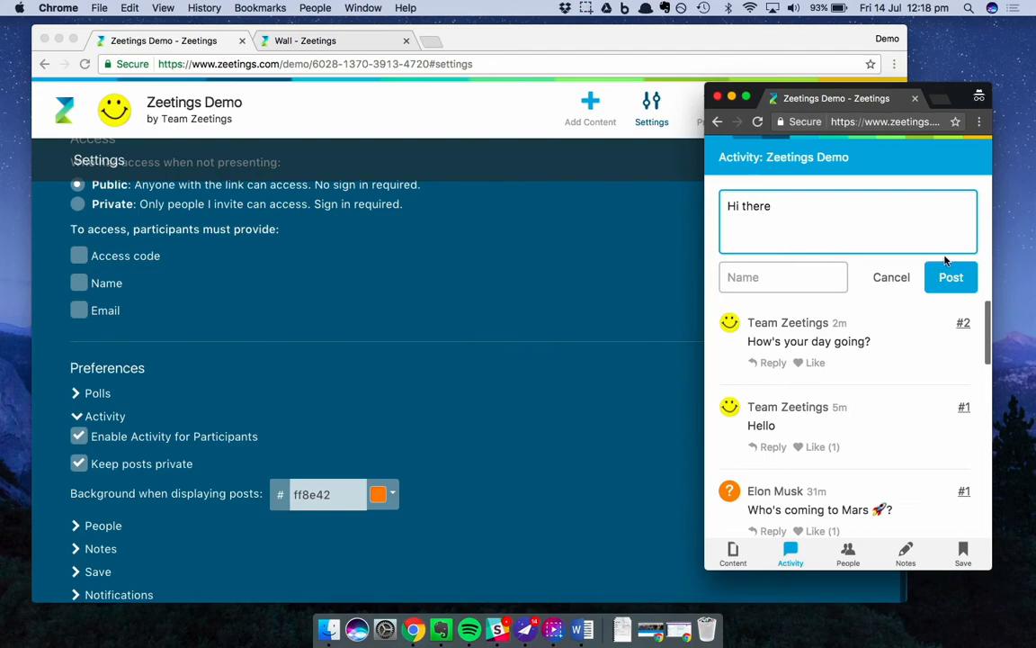
click(951, 277)
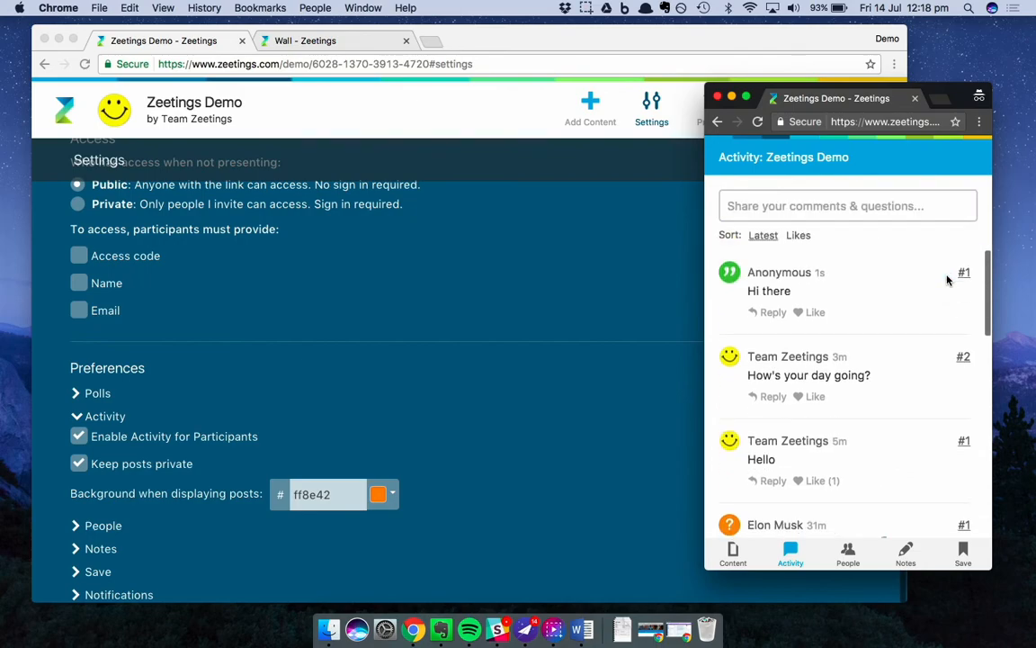
mouse_move(641, 288)
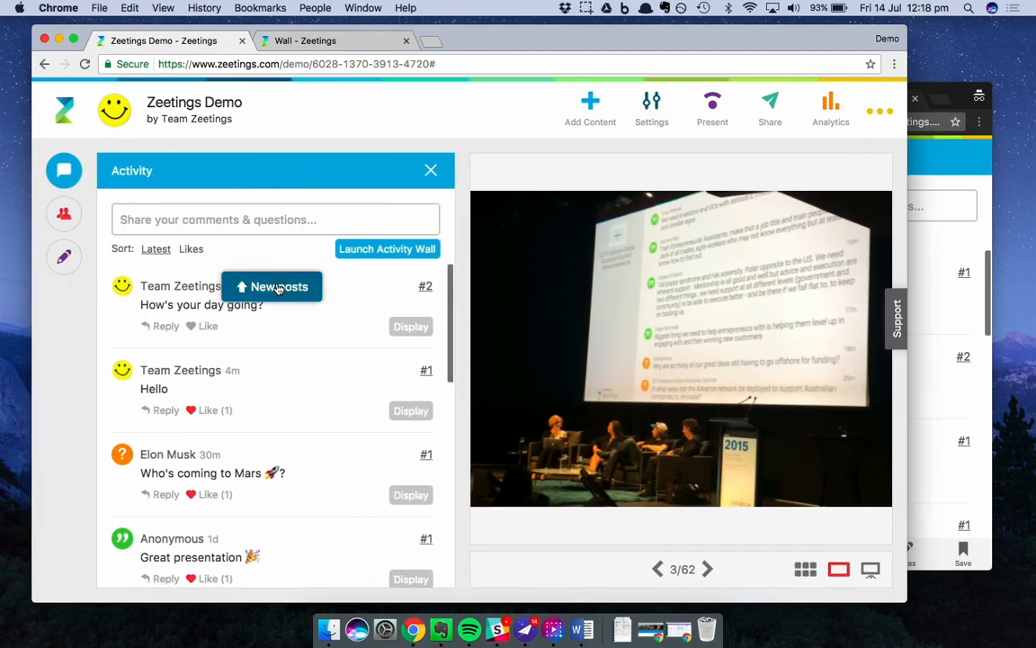
Load the new posts, then display the 'Hi there' post on orange and hide it again
click(272, 286)
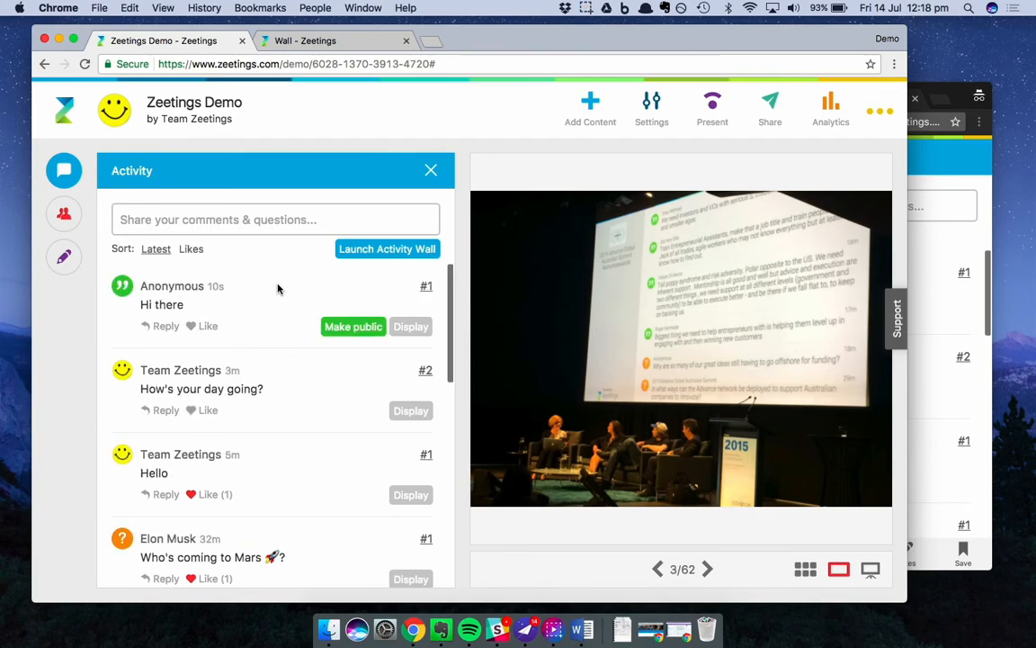
mouse_move(149, 296)
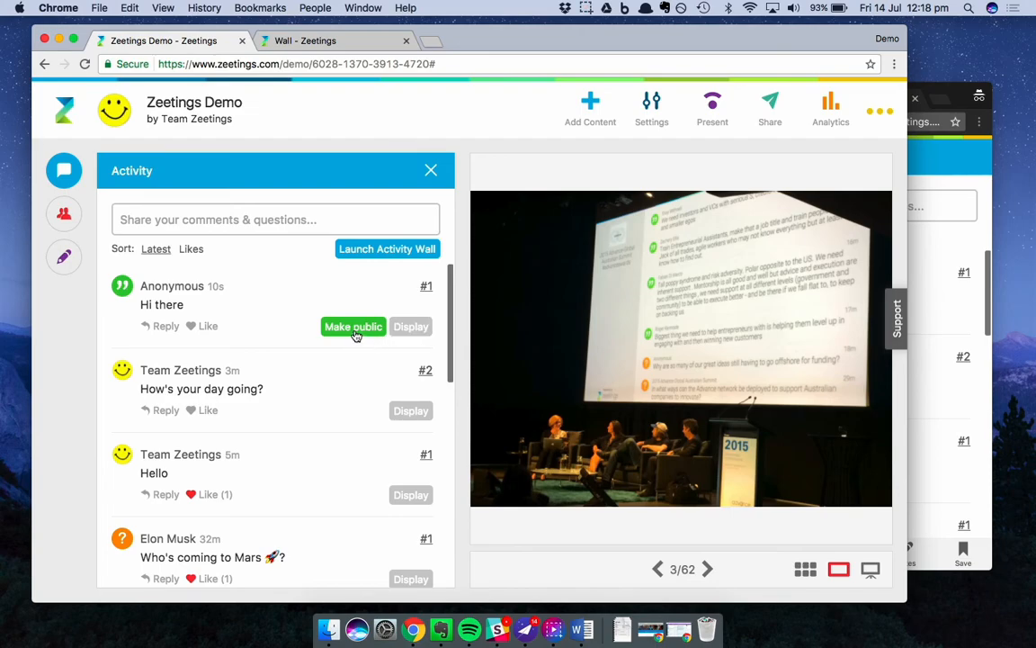
mouse_move(340, 376)
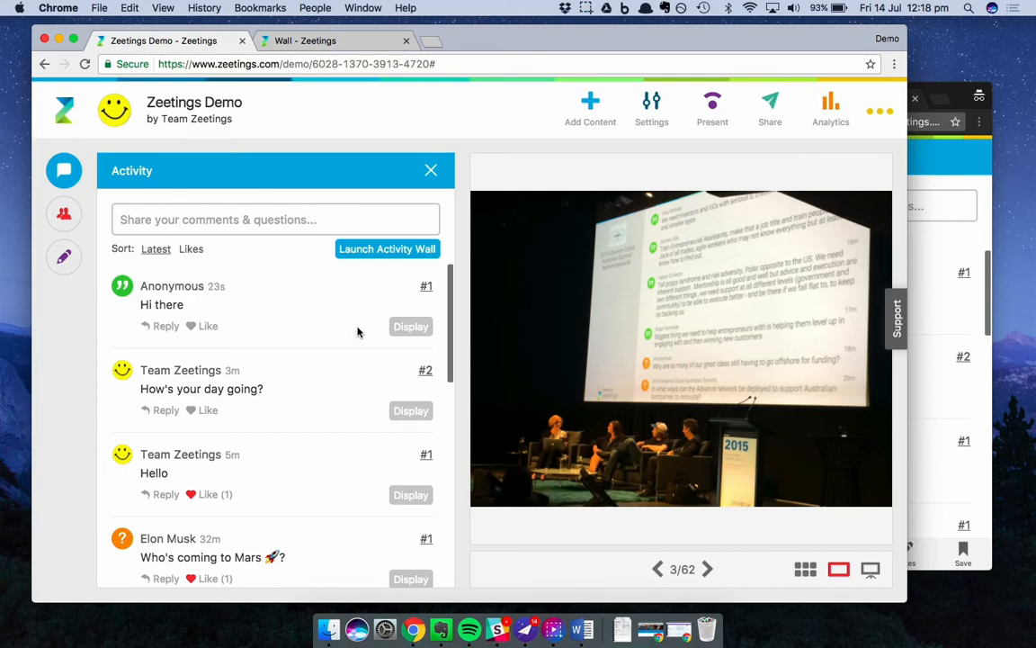
click(410, 325)
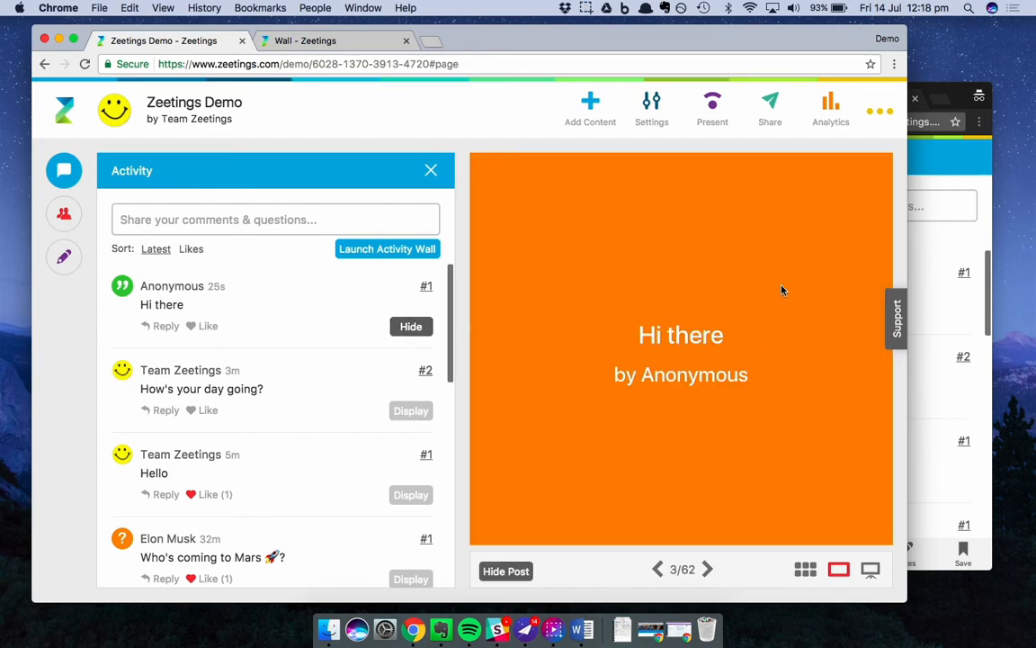
click(411, 326)
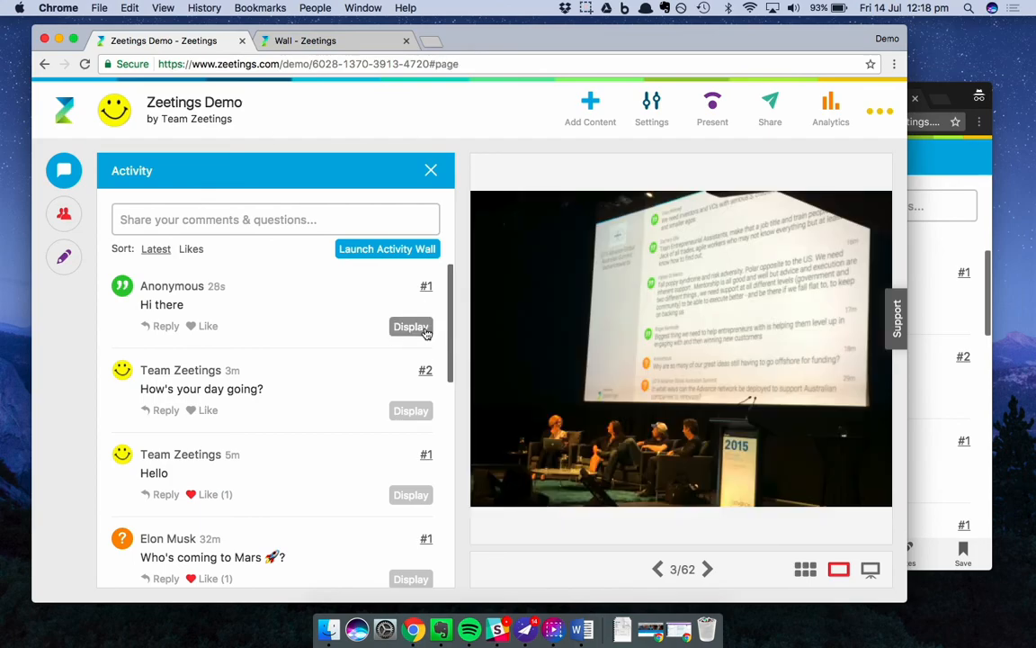